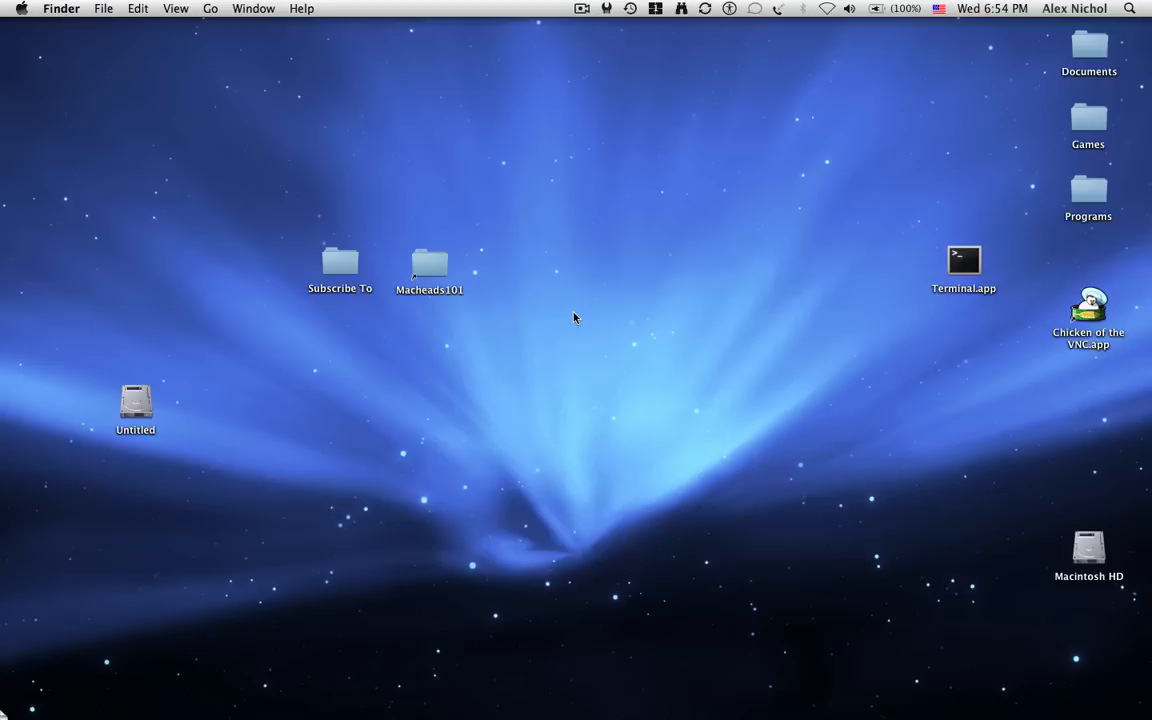
pyautogui.moveTo(644, 528)
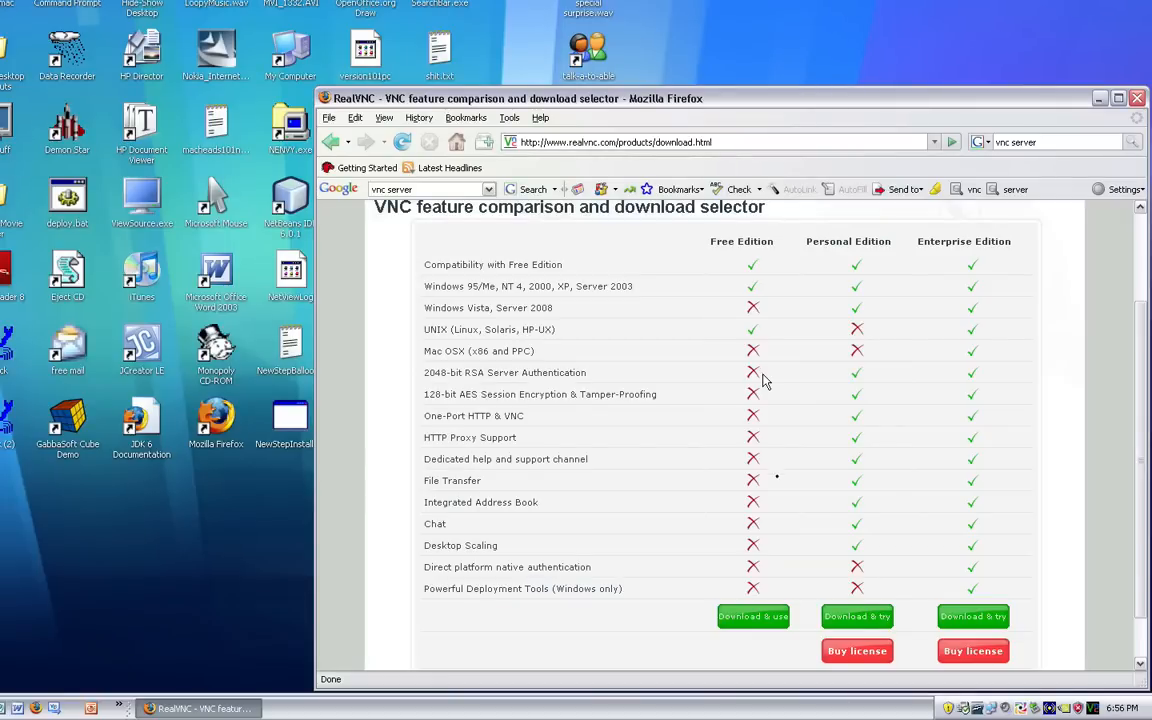
pyautogui.moveTo(750, 616)
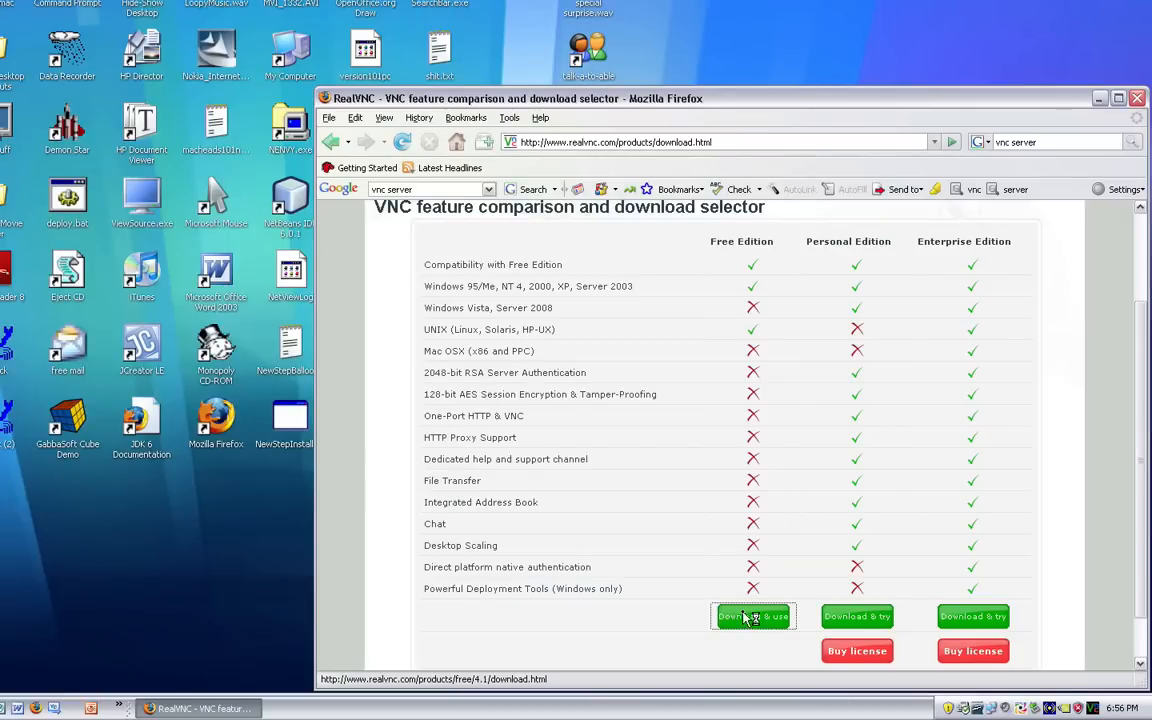
# Choose 'Download & Use' under the VNC Free Edition on the RealVNC comparison page
pyautogui.click(754, 616)
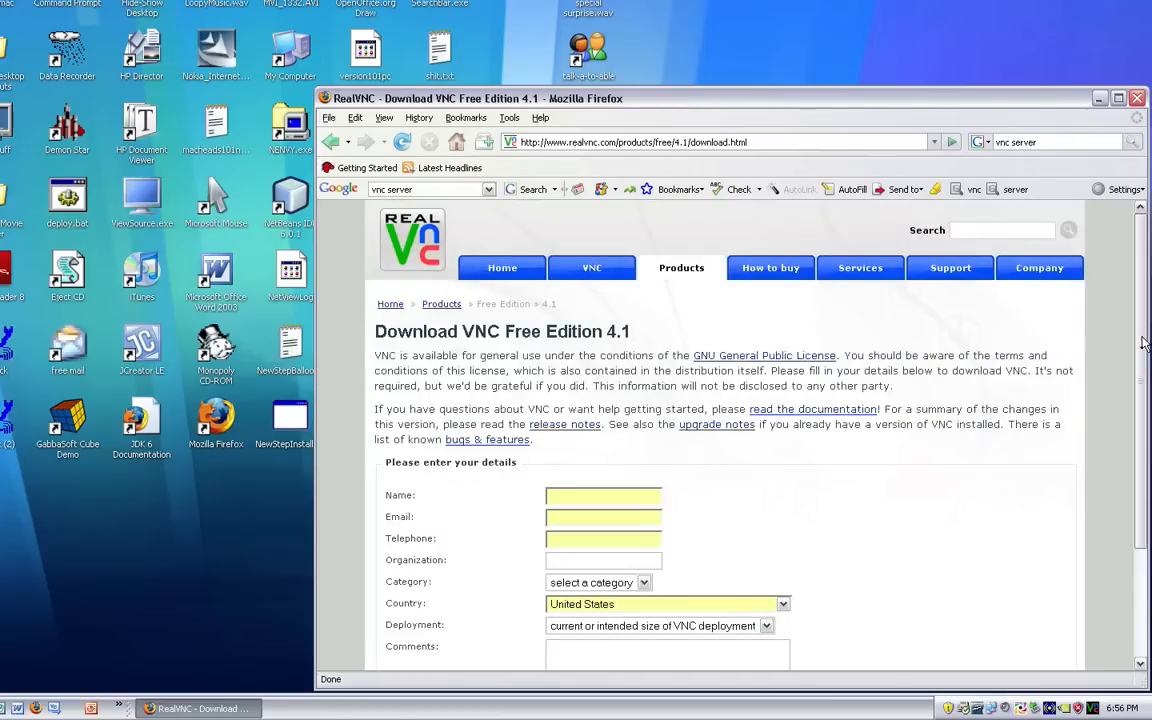
# Submit the download form with name Alex, an email, and the school category
pyautogui.scroll(-3)
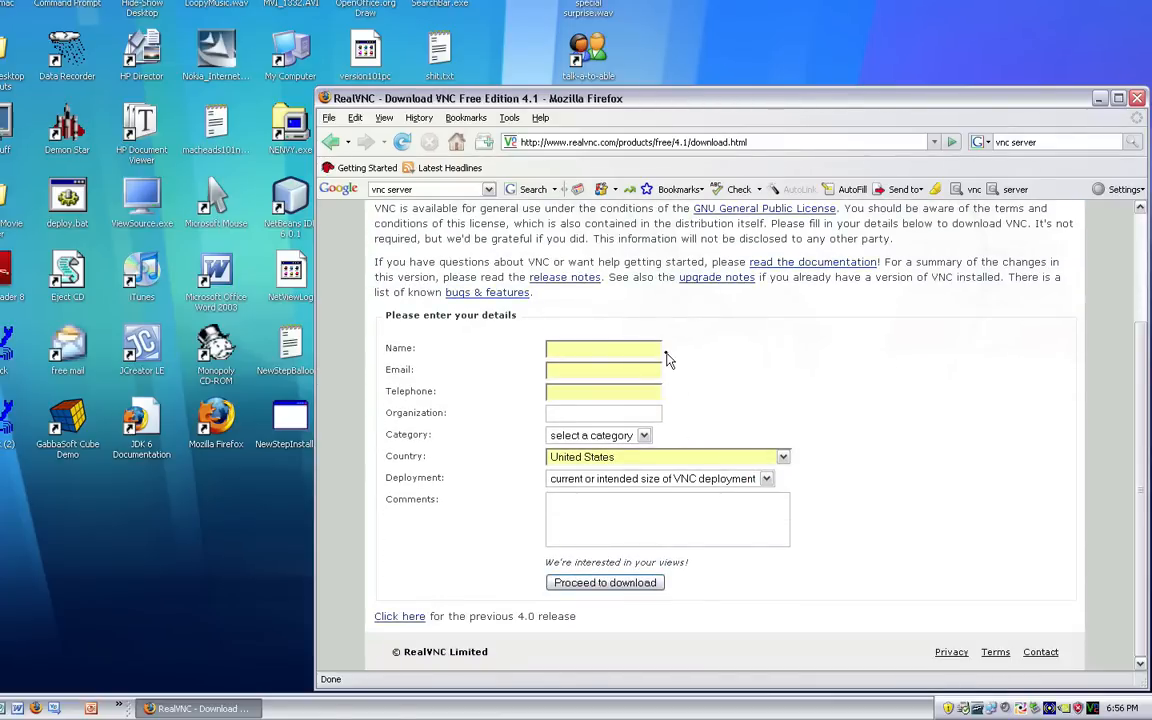
pyautogui.write('Alex')
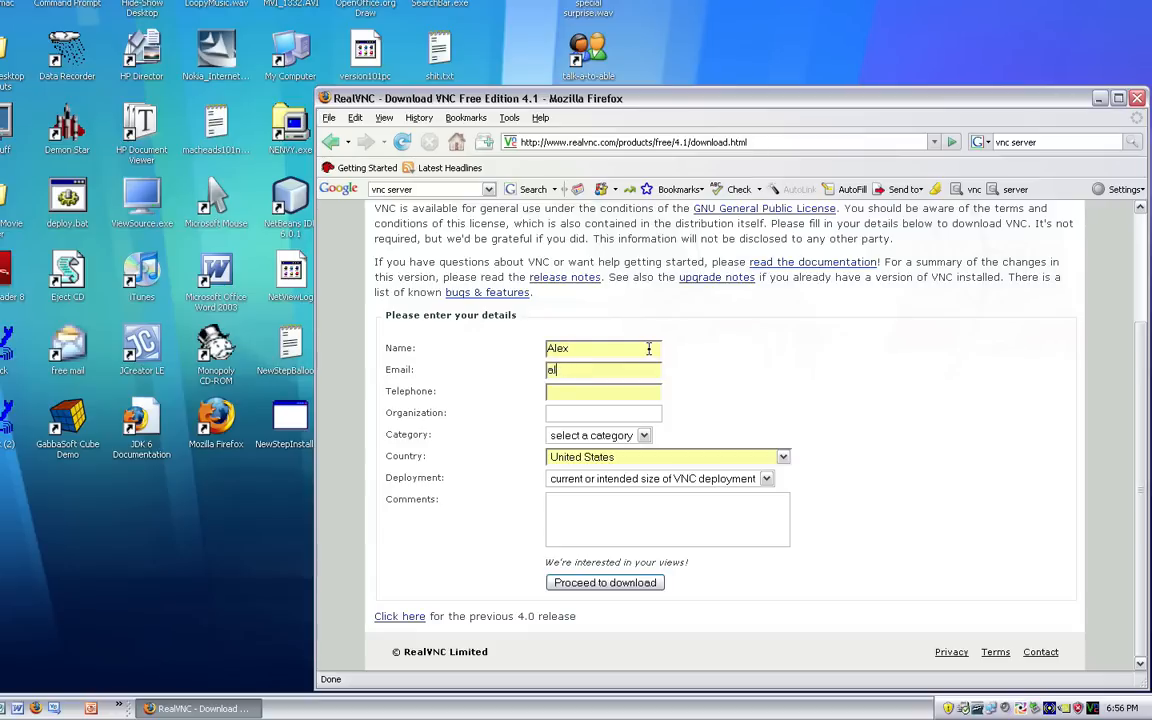
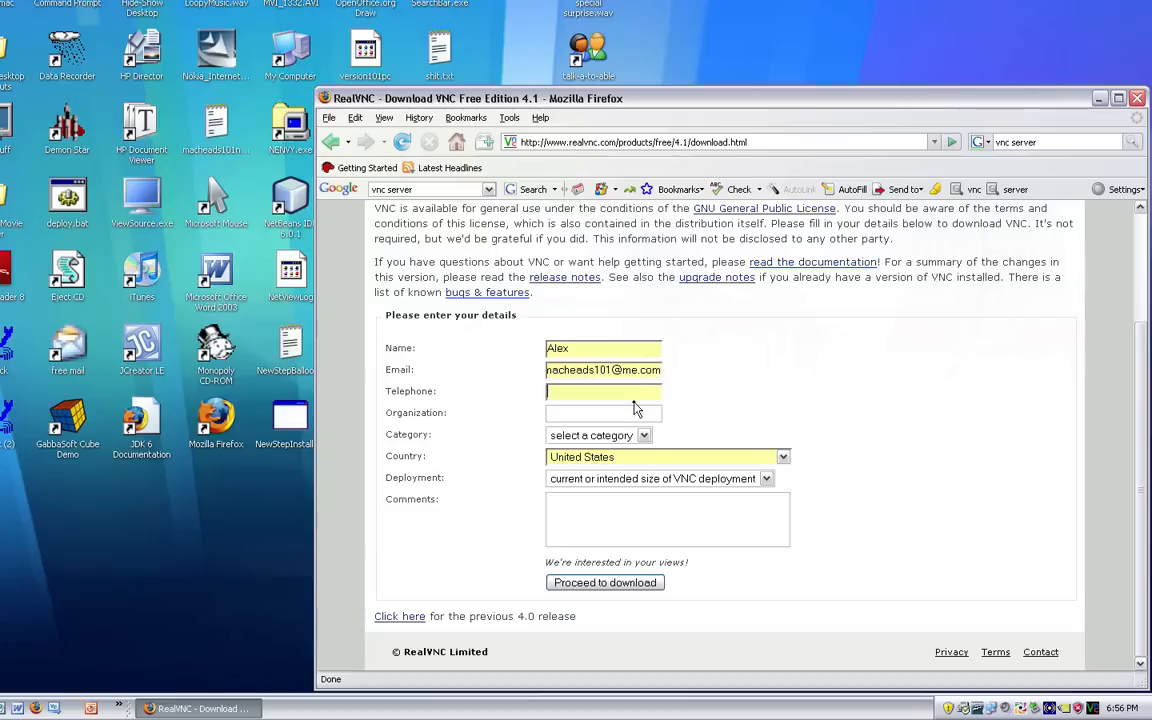
pyautogui.click(644, 436)
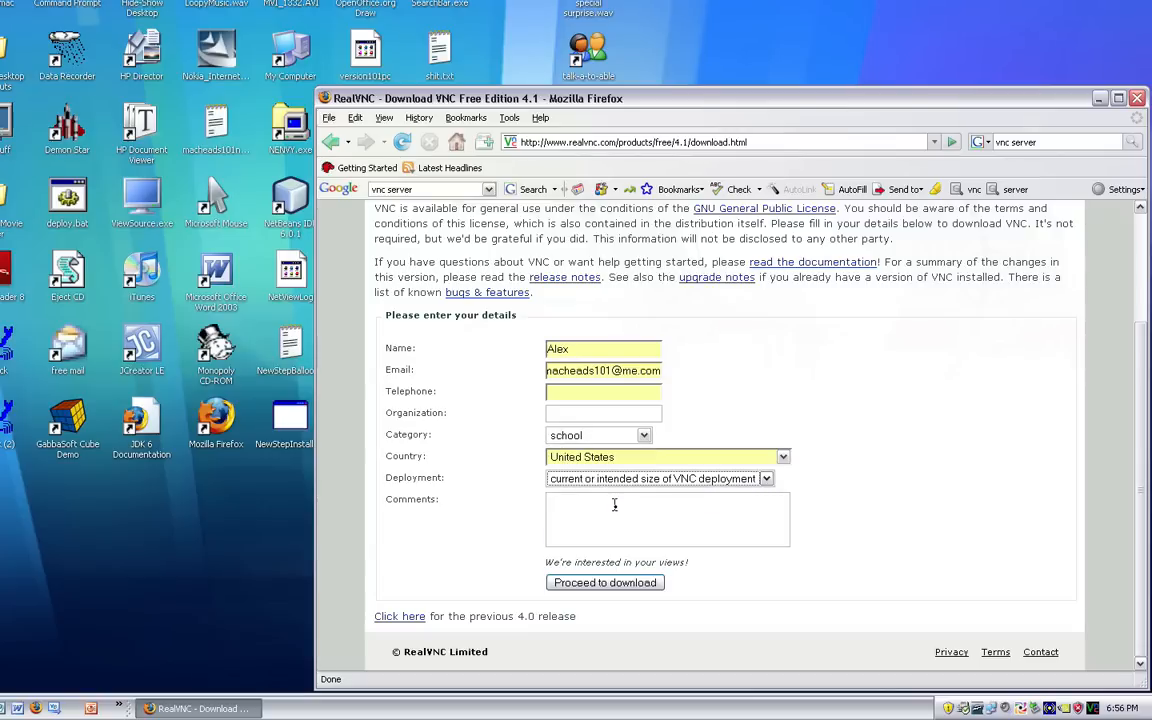
pyautogui.click(604, 582)
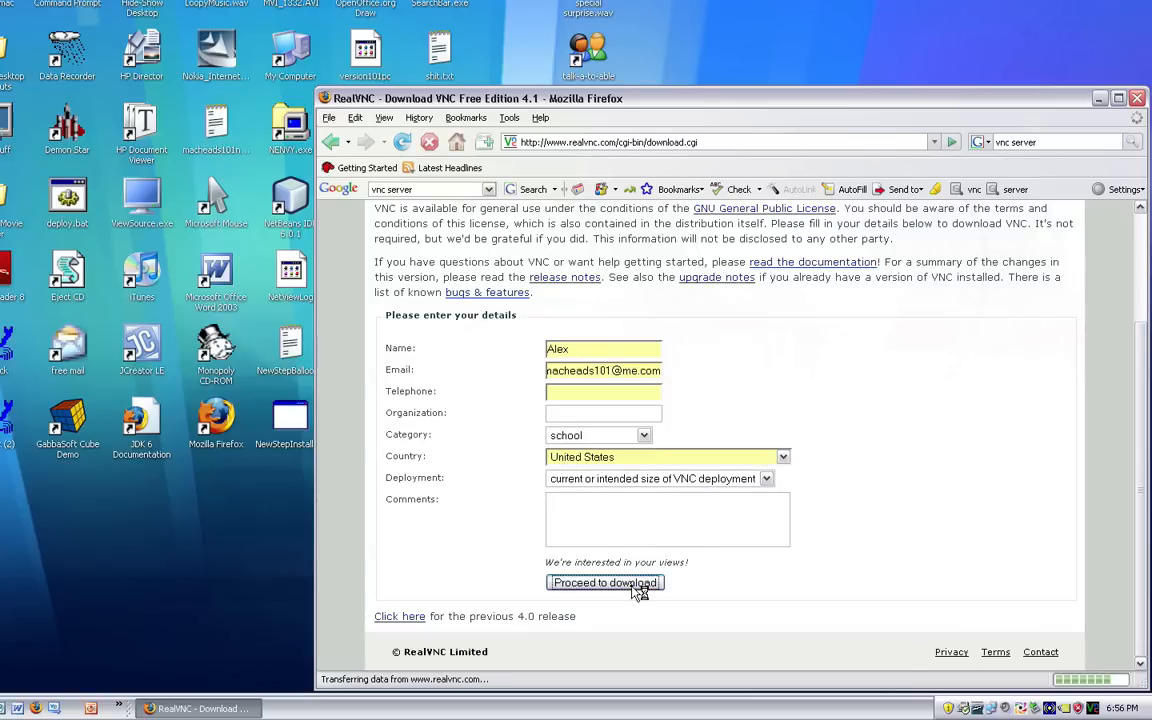
# Download the VNC Free Edition Windows executable and accept its licence terms
pyautogui.click(604, 584)
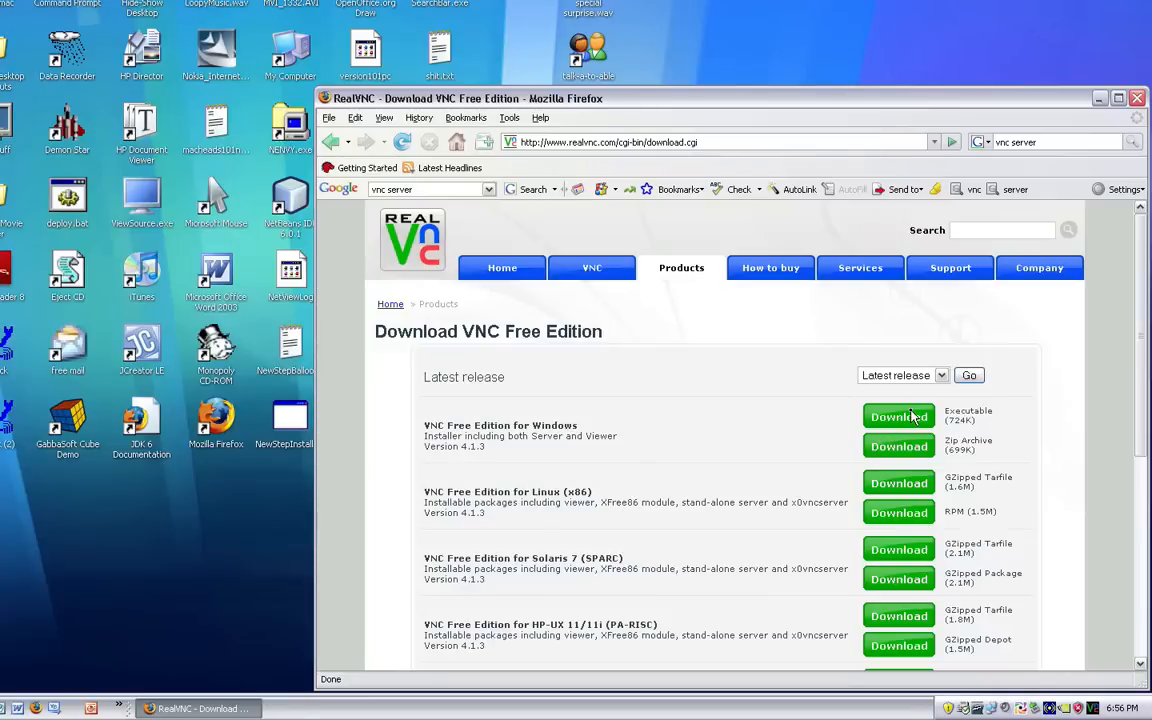
pyautogui.click(898, 416)
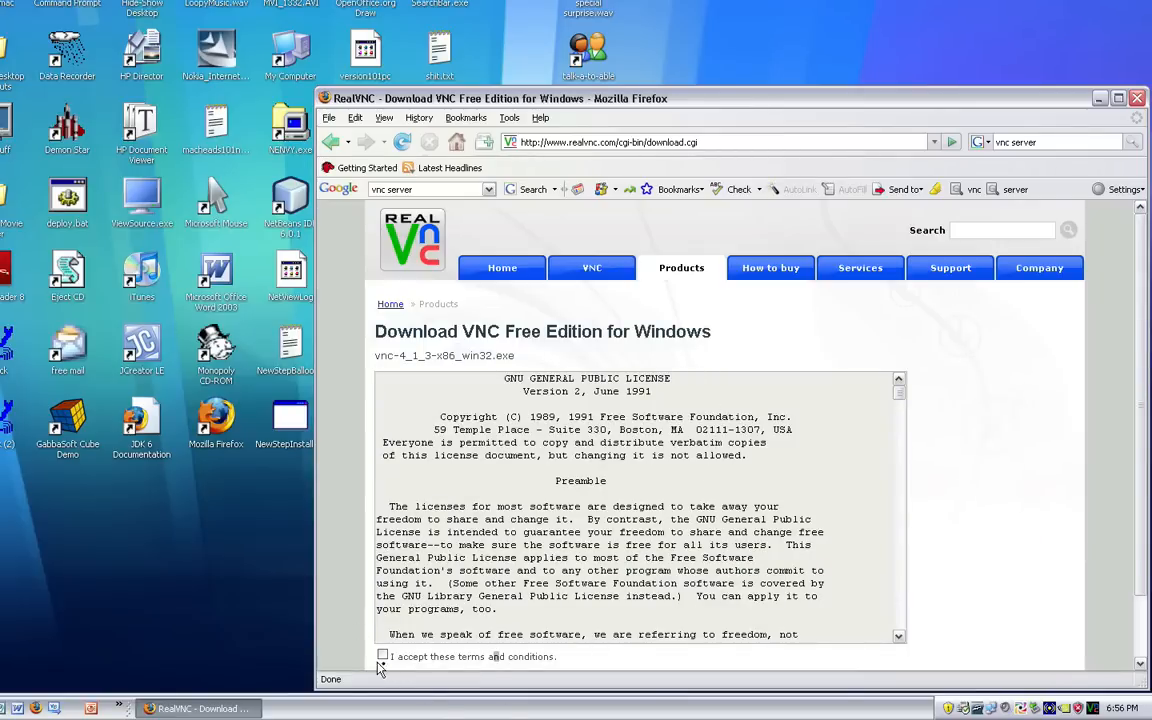
pyautogui.click(382, 656)
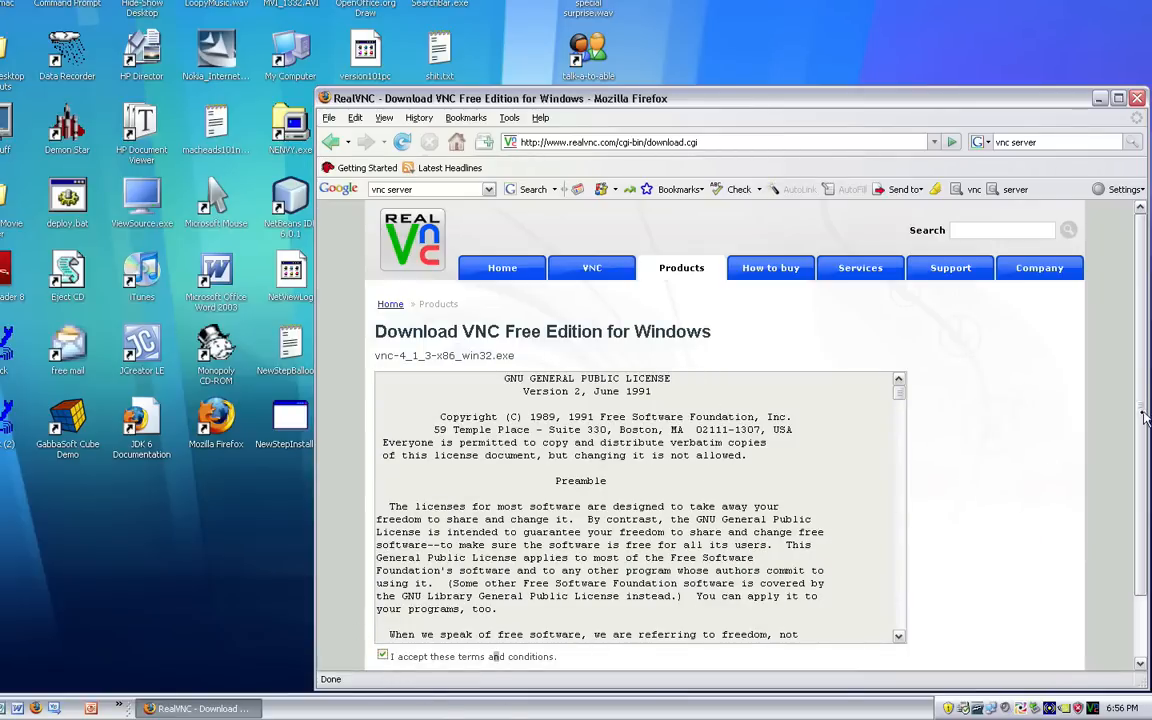
pyautogui.scroll(-3)
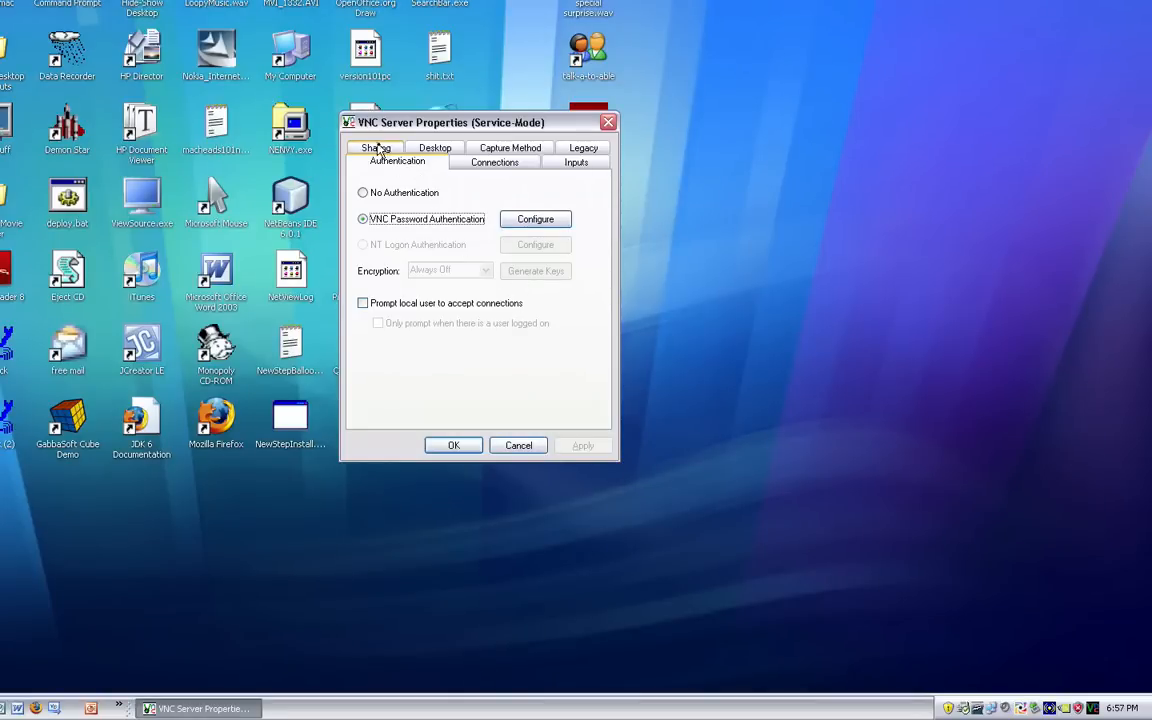
# Review the Sharing and Authentication settings and start configuring the VNC access password
pyautogui.click(374, 148)
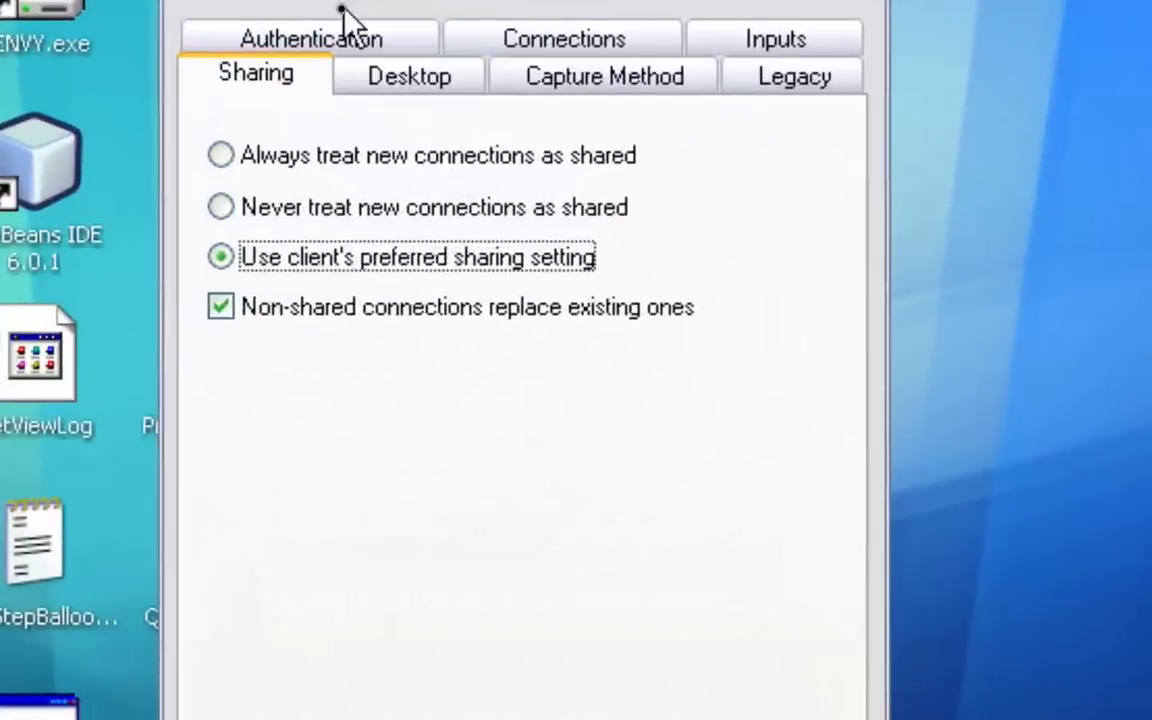
pyautogui.click(316, 36)
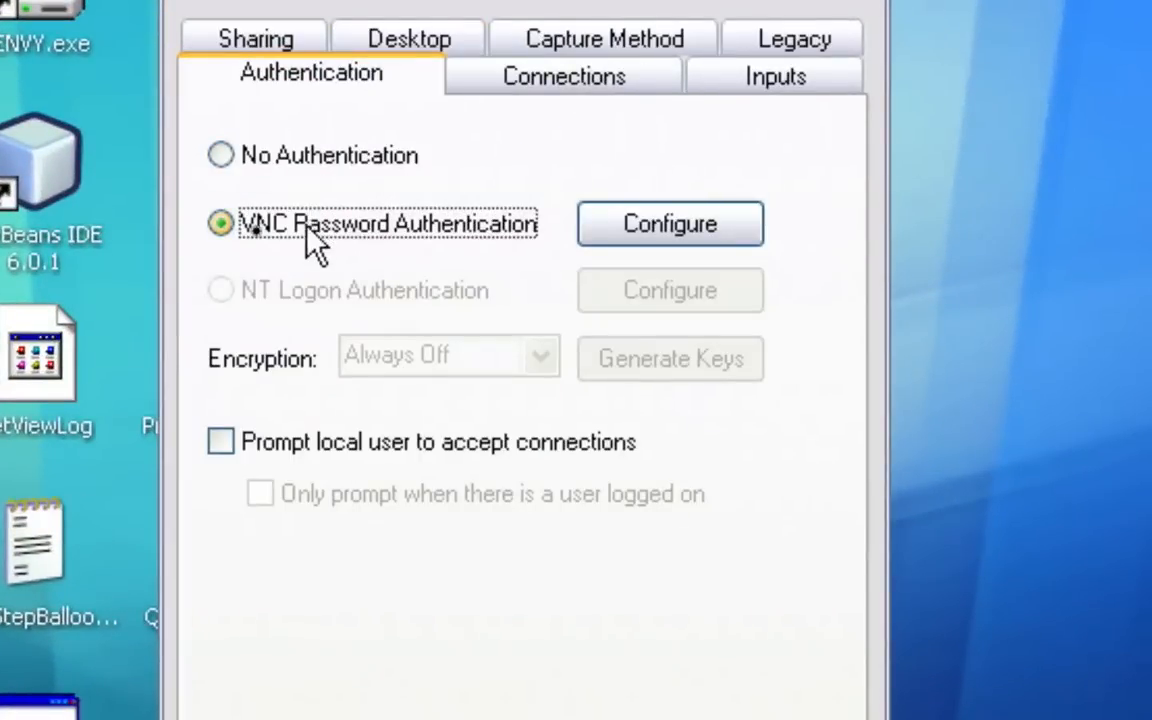
pyautogui.click(668, 224)
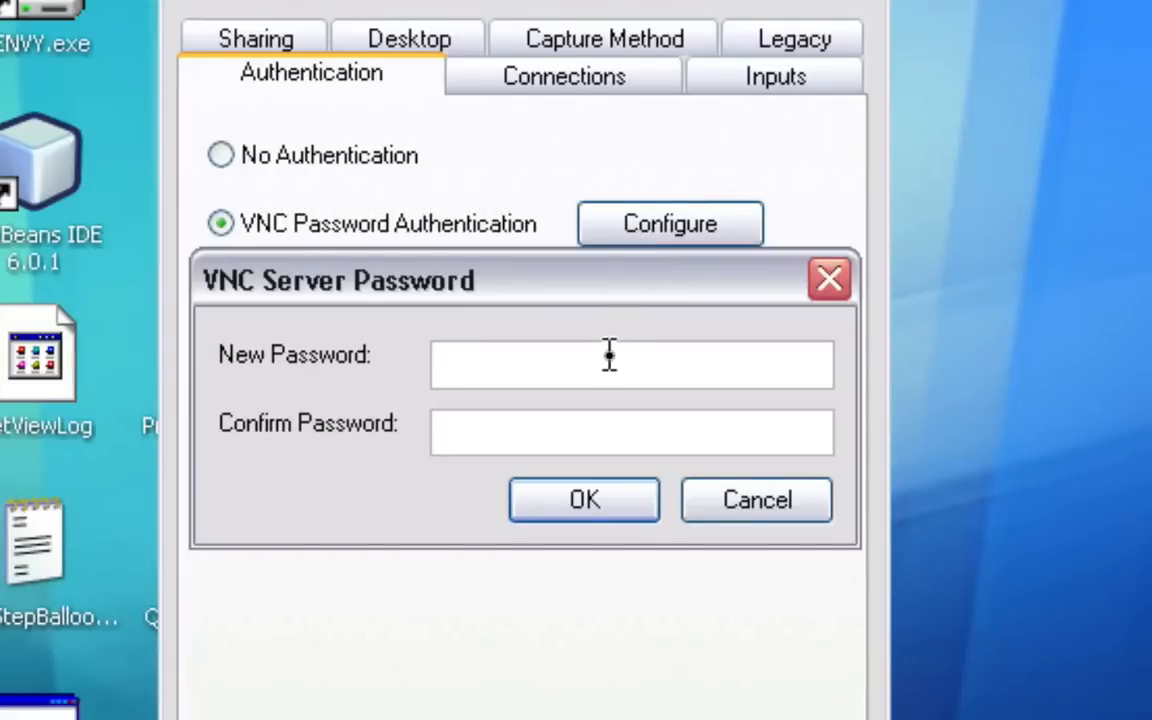
# Set and confirm the VNC access password, then view the Connections settings
pyautogui.write('•')
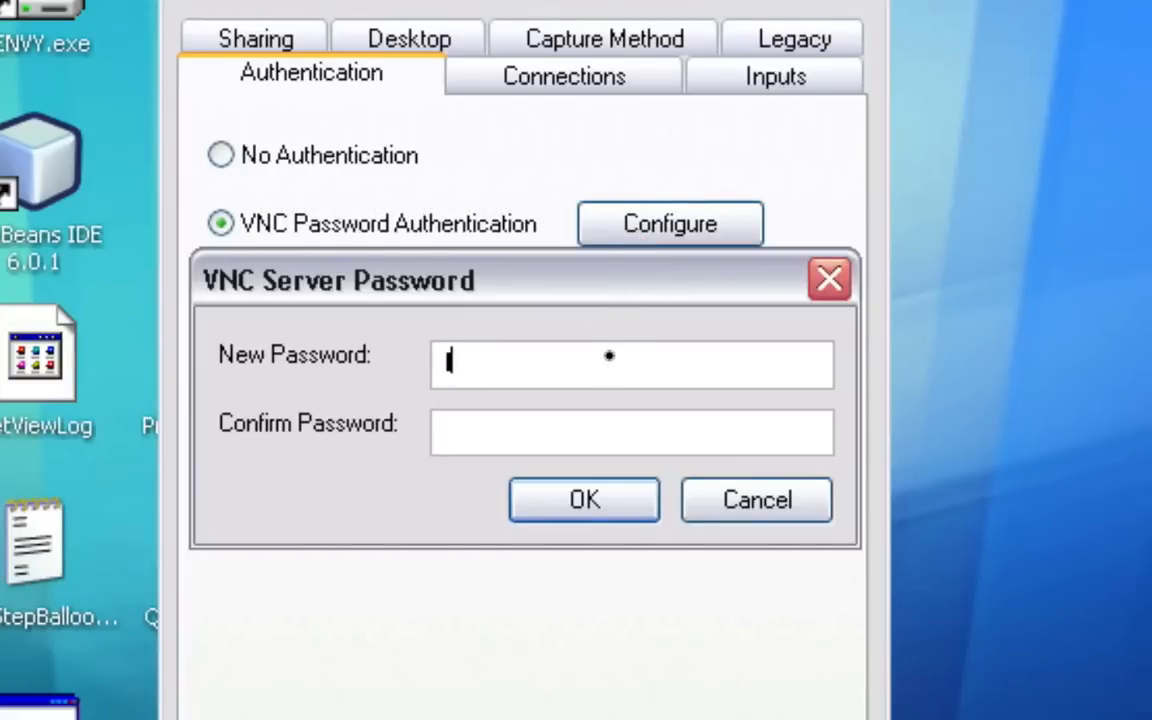
pyautogui.write('password')
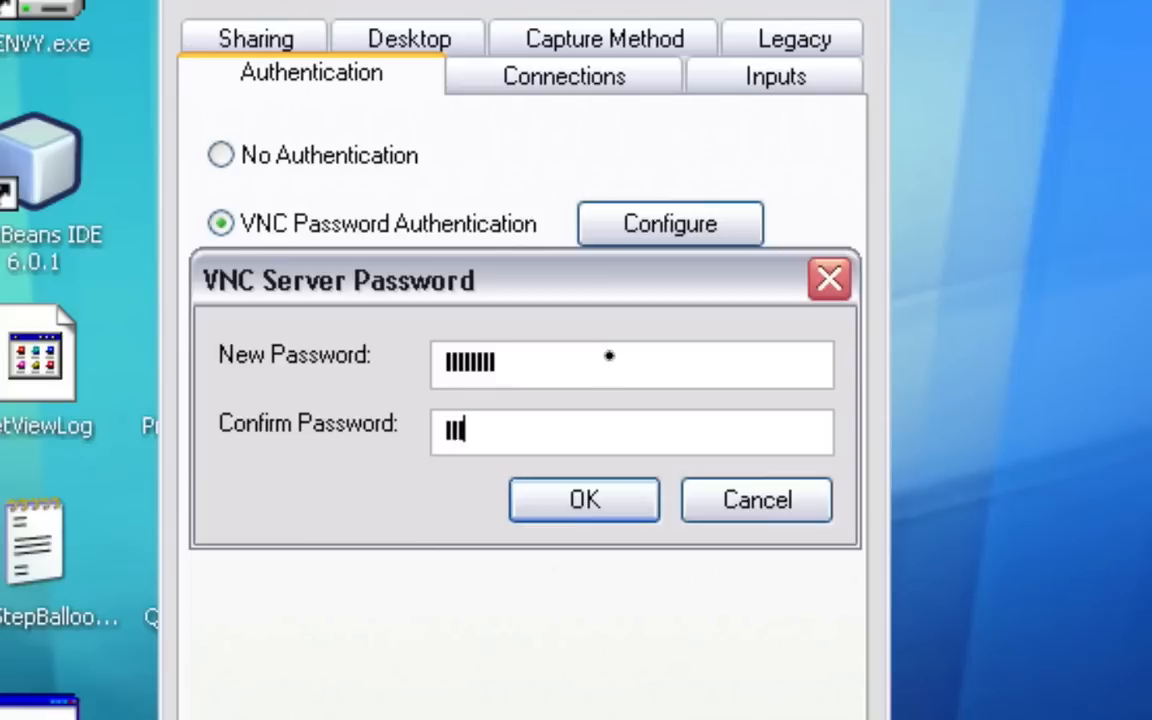
pyautogui.write('••••••')
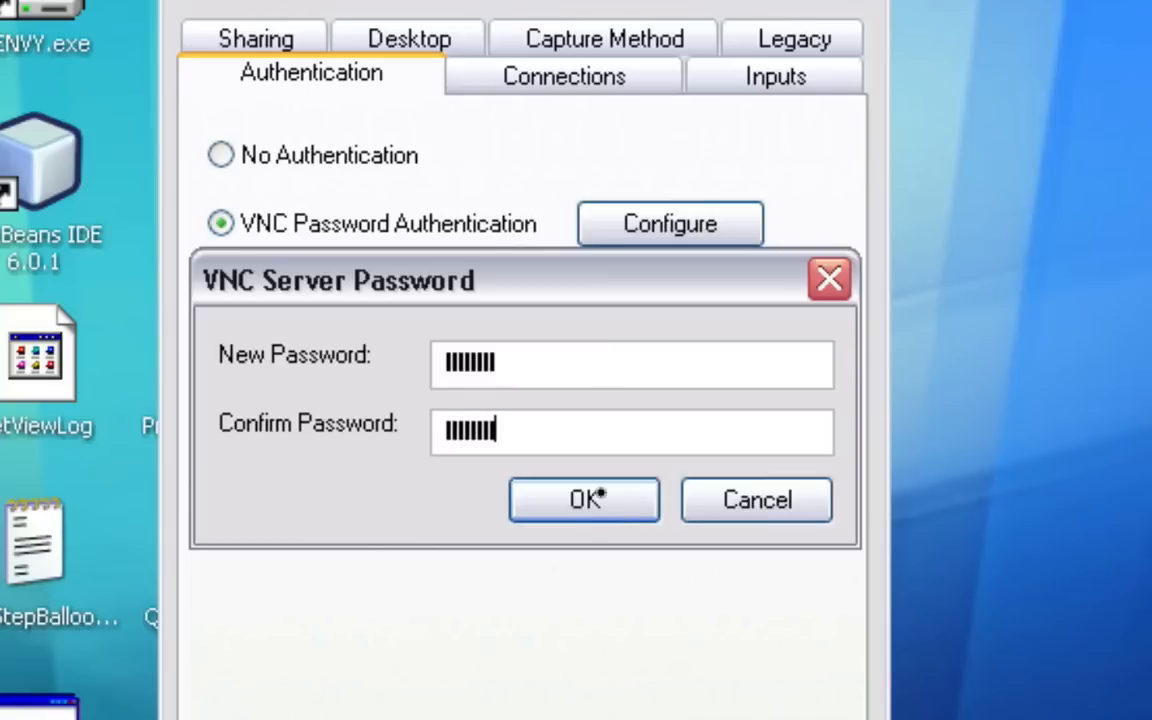
pyautogui.click(582, 500)
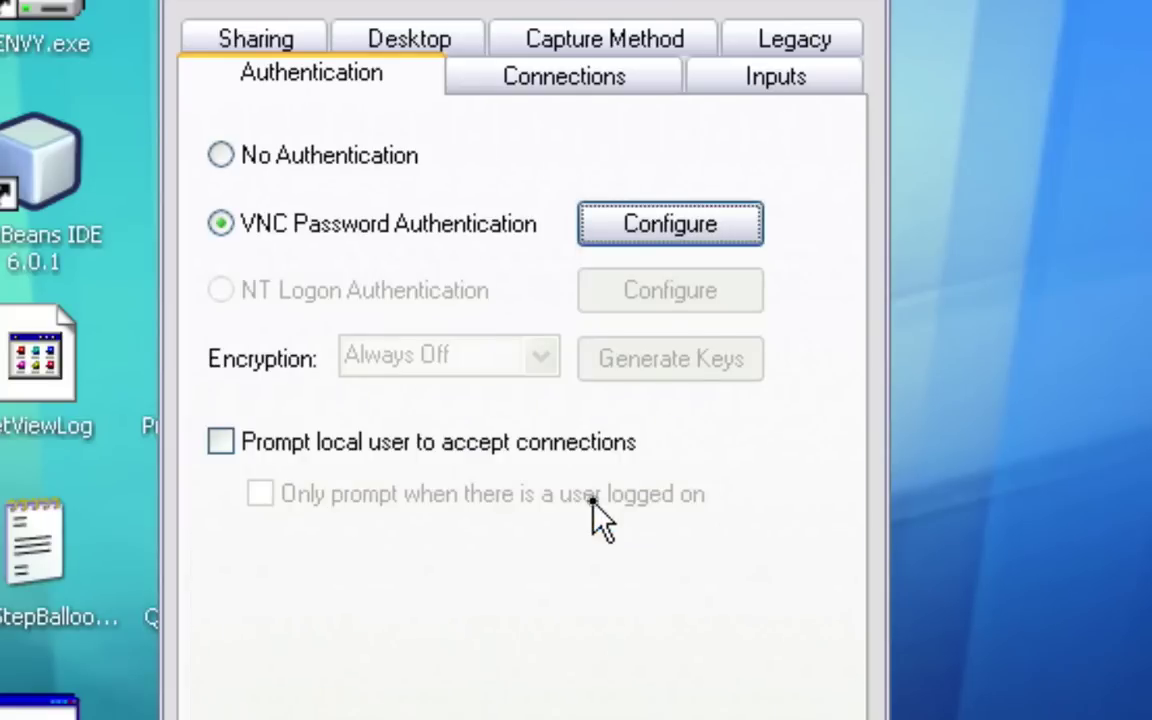
pyautogui.moveTo(584, 96)
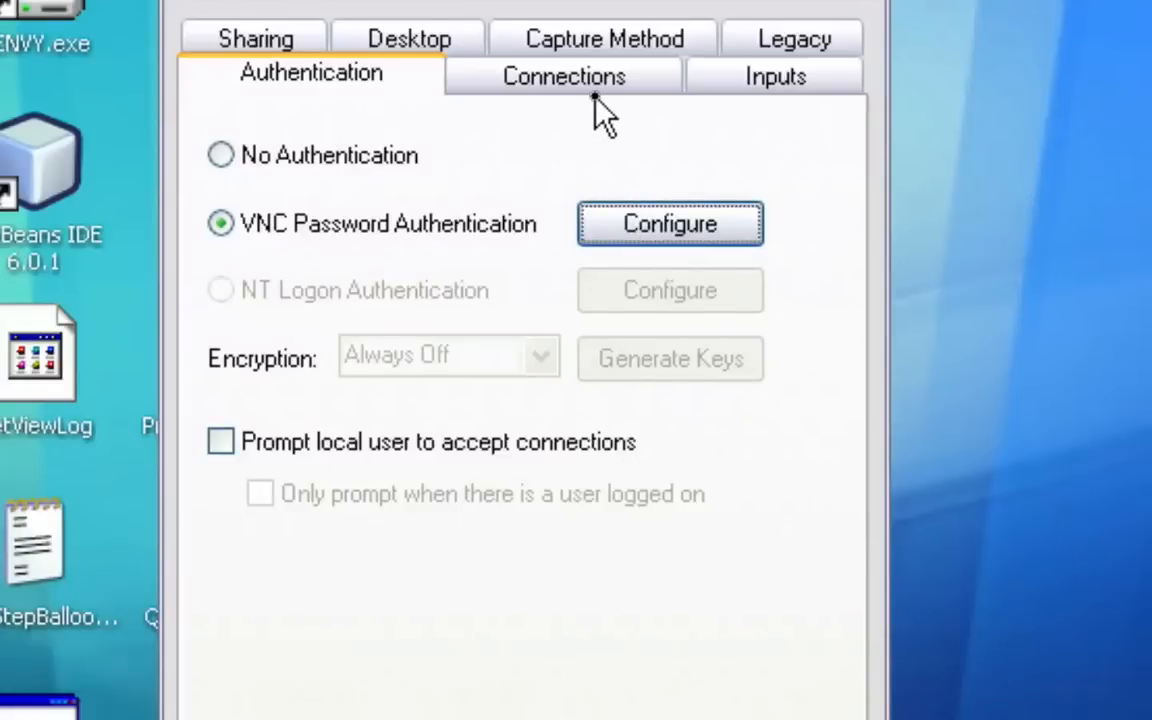
pyautogui.click(556, 76)
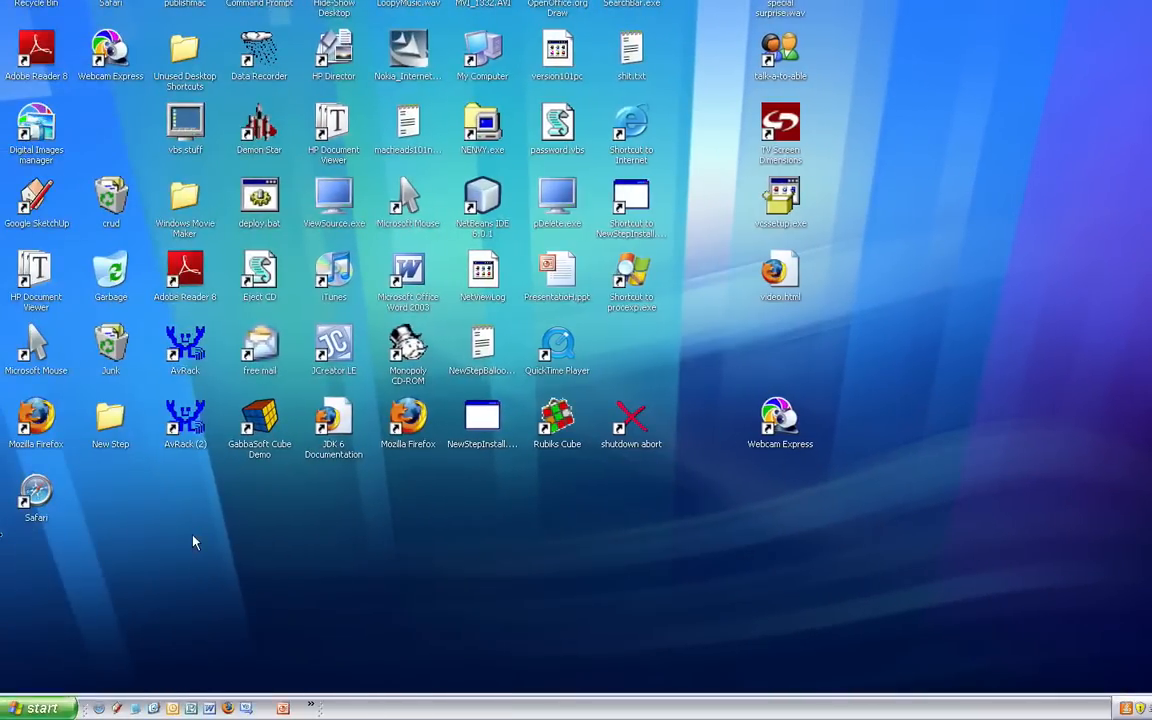
# Expand the Control Panel items list from the Windows XP Start menu
pyautogui.click(42, 704)
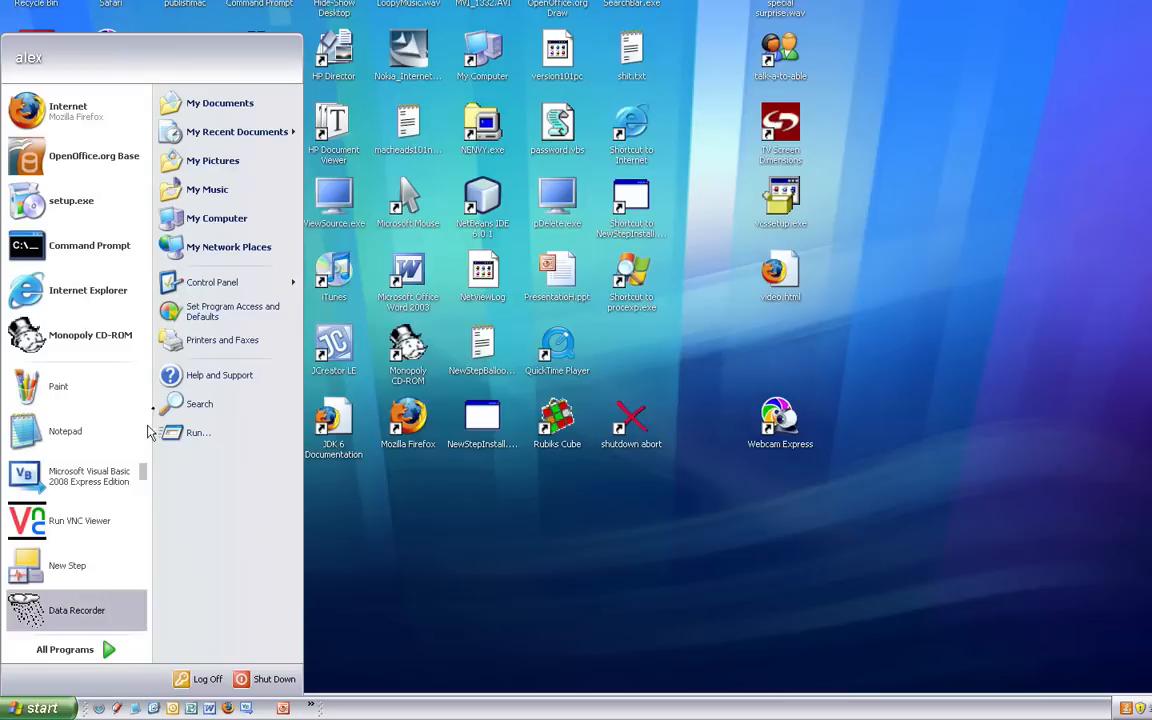
pyautogui.moveTo(224, 296)
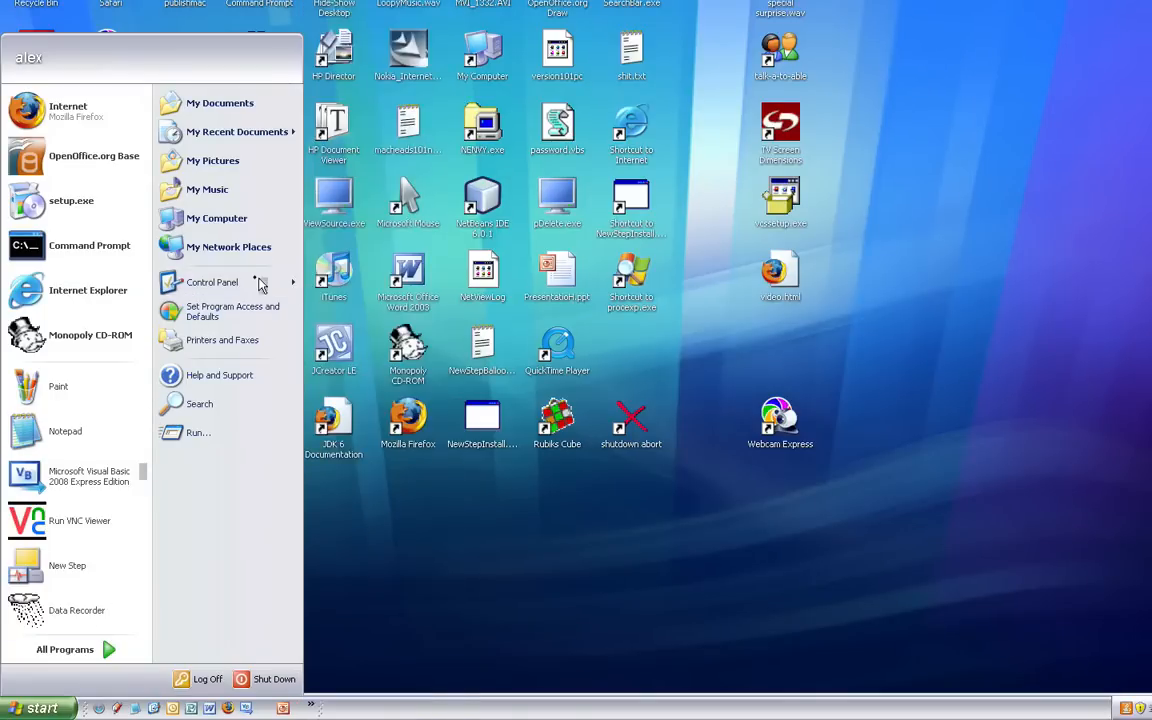
pyautogui.click(212, 282)
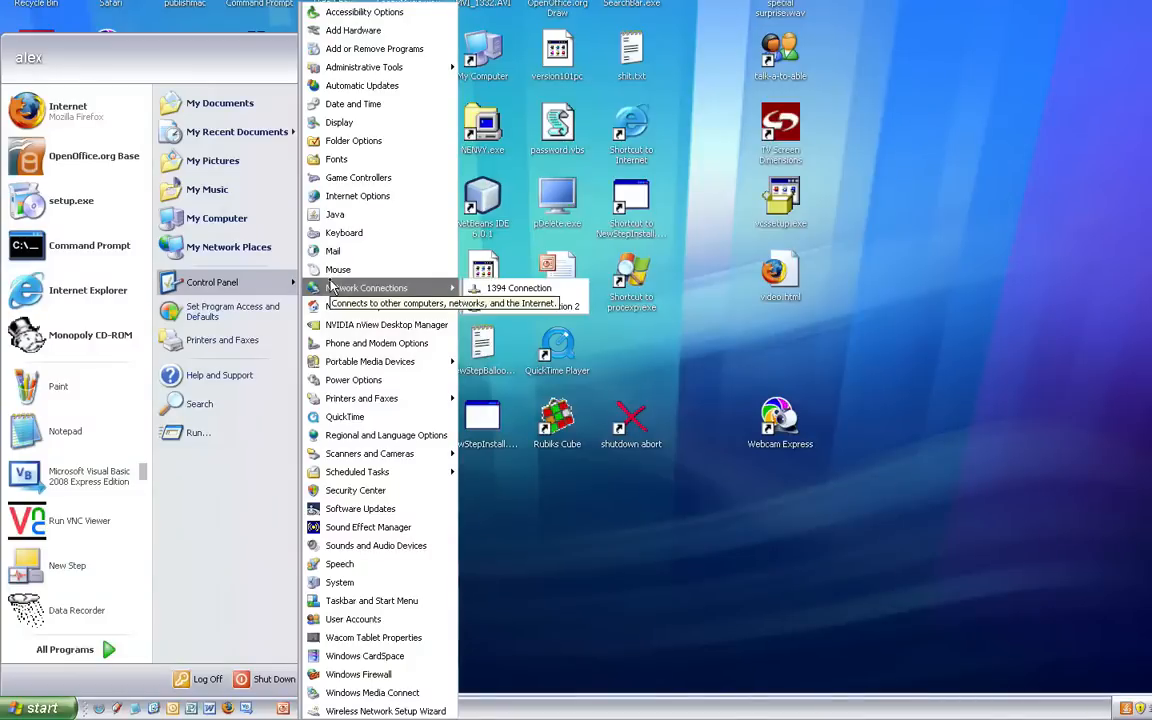
pyautogui.moveTo(364, 68)
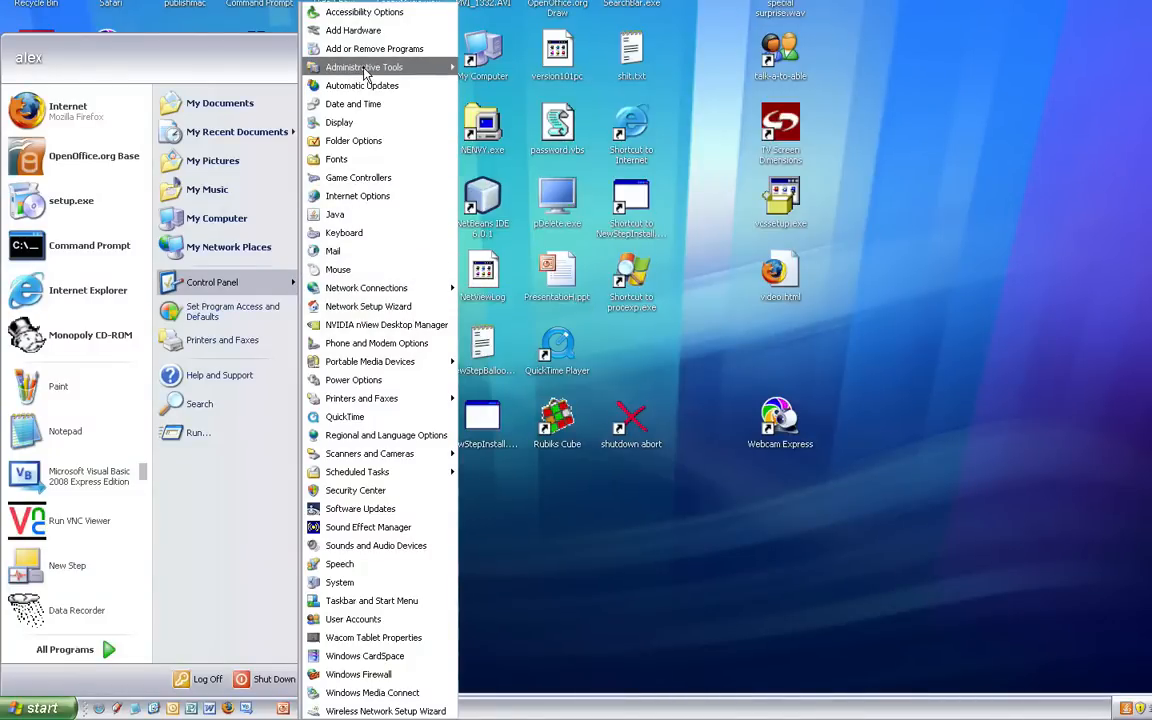
pyautogui.moveTo(376, 544)
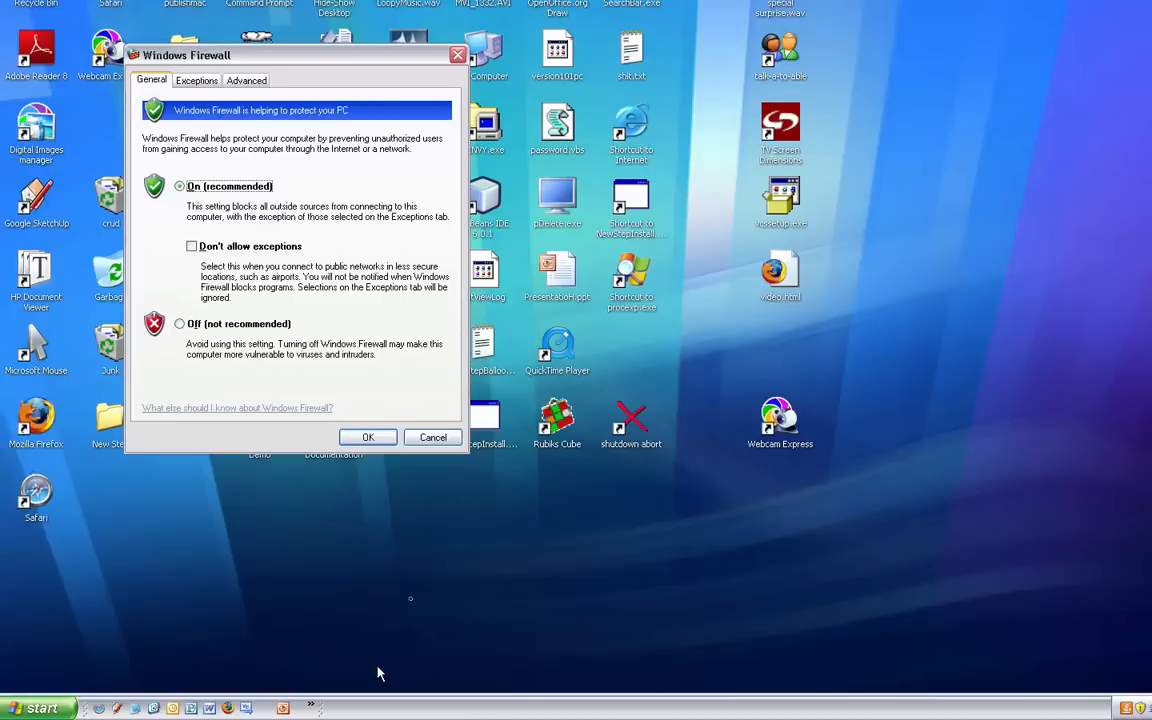
pyautogui.moveTo(266, 64)
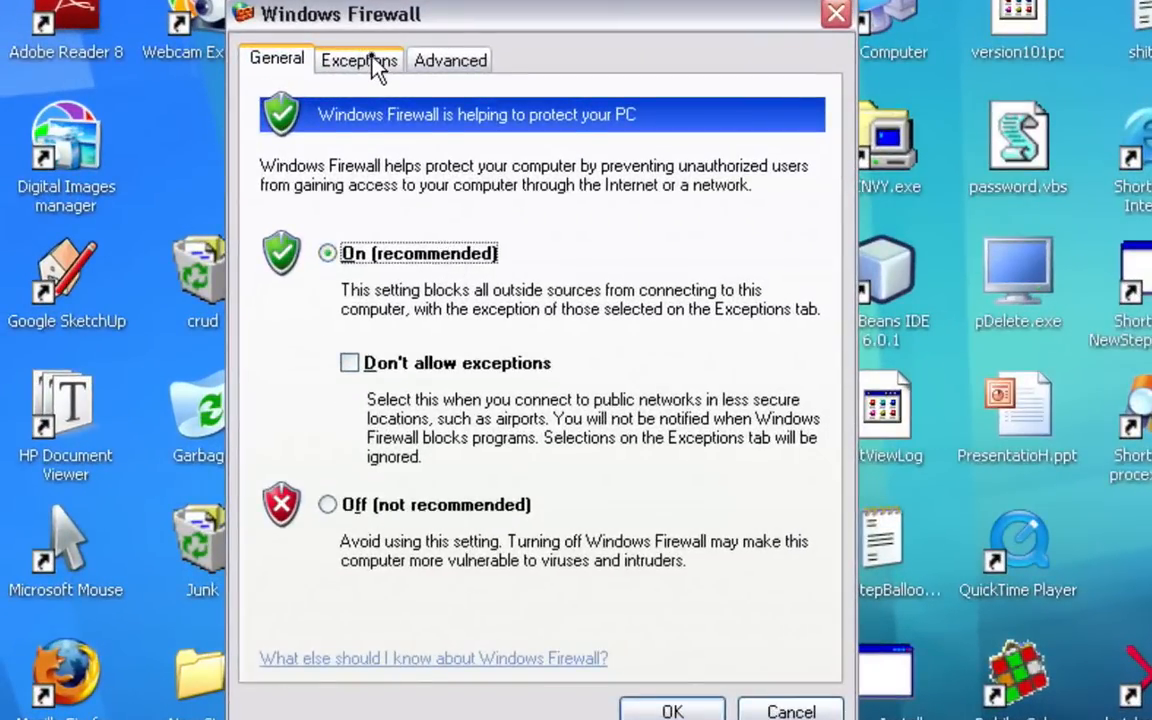
# Add a TCP port exception named VNC for port 5900 in Windows Firewall Exceptions and apply it
pyautogui.click(358, 60)
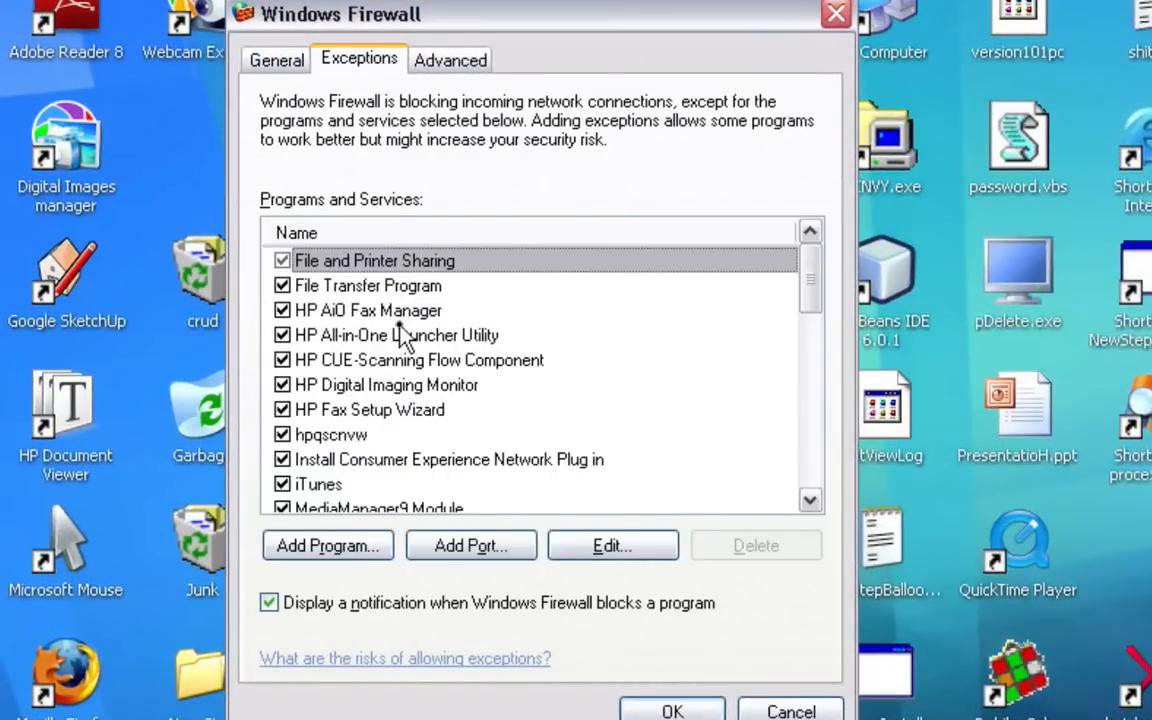
pyautogui.click(472, 544)
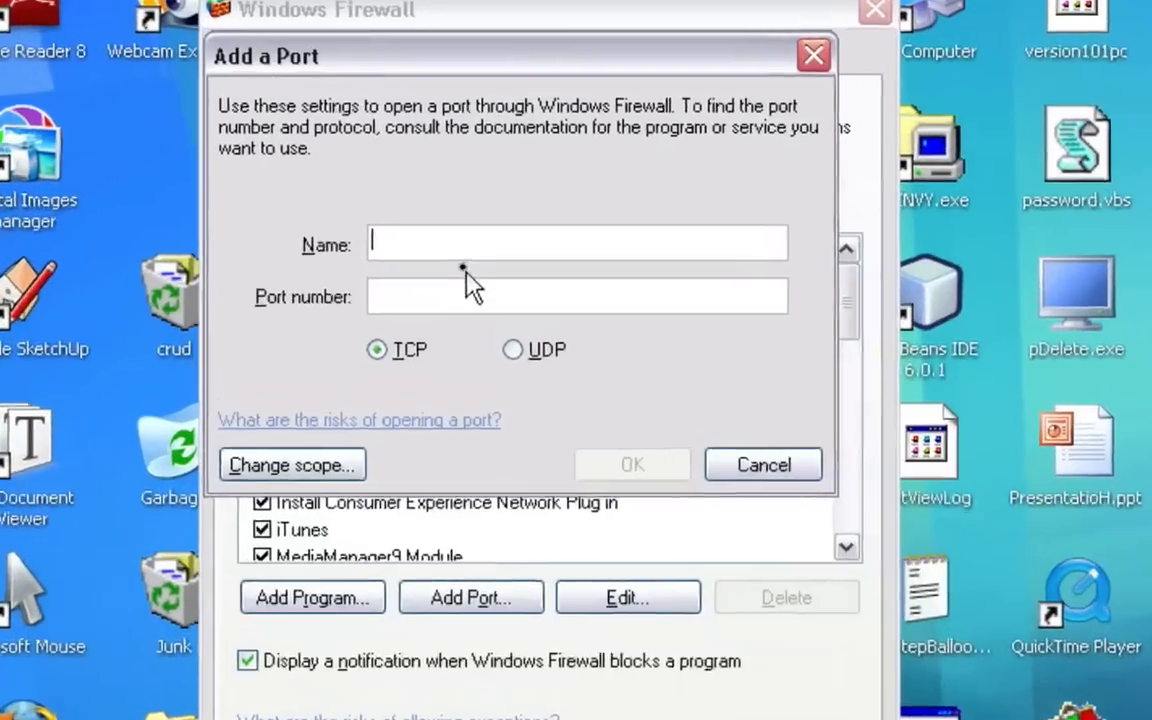
pyautogui.write('VNC')
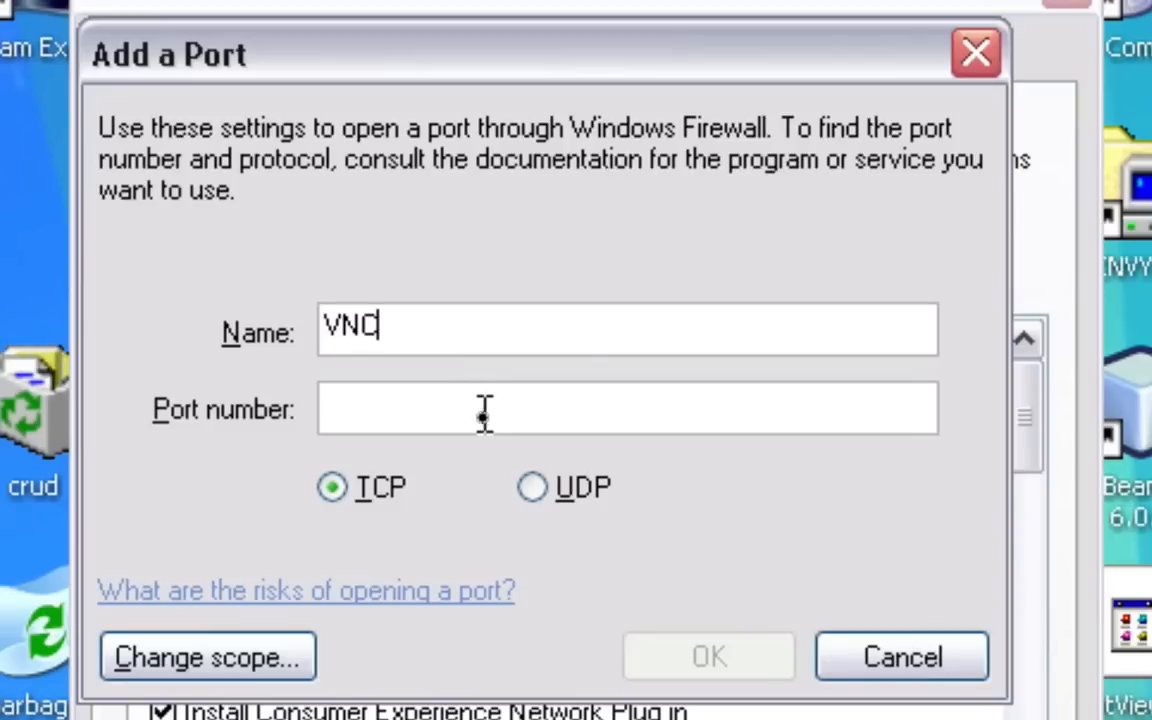
pyautogui.write('5')
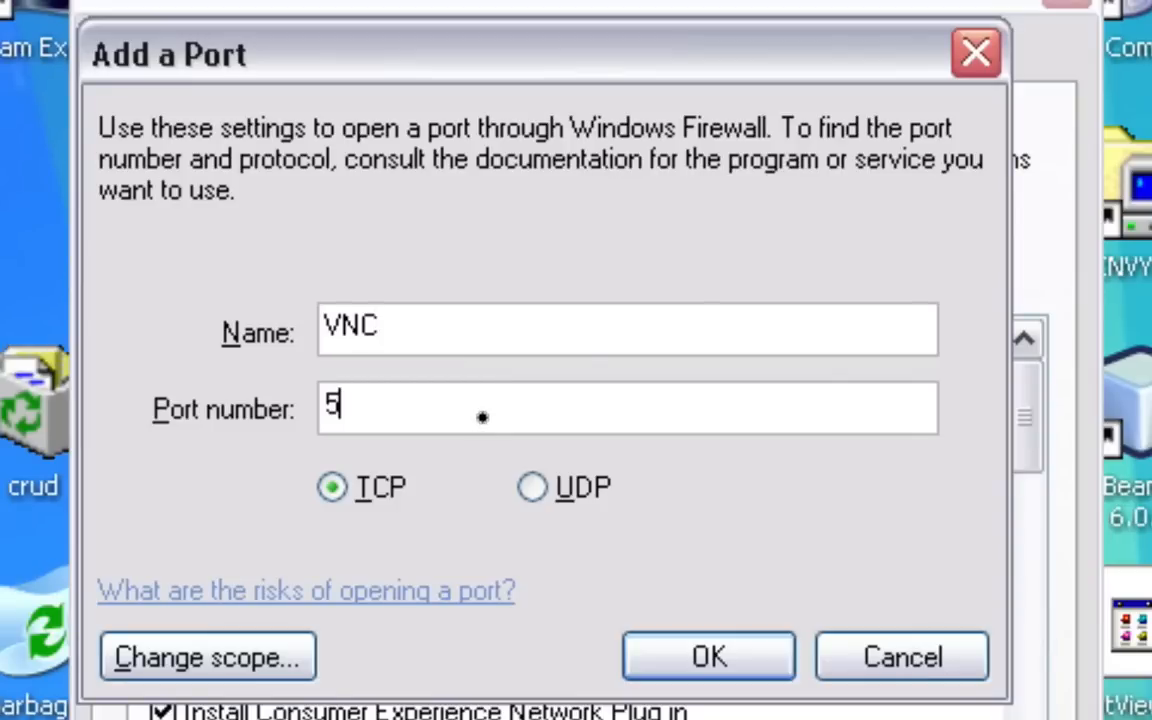
pyautogui.write('900')
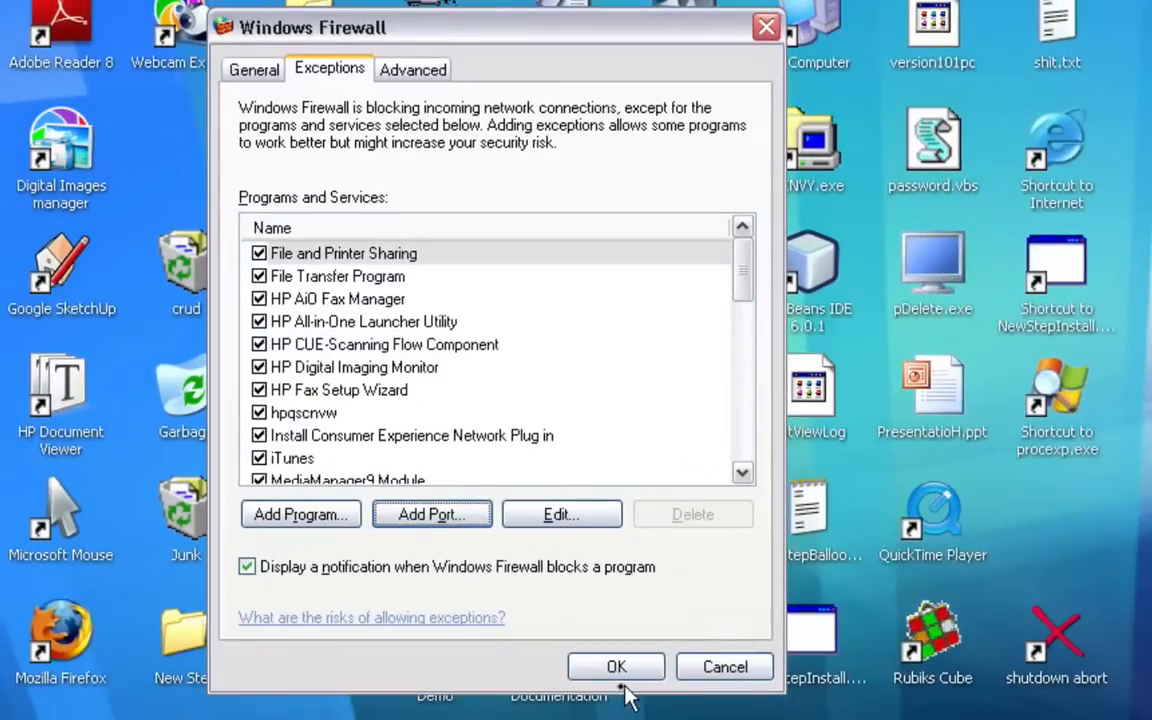
pyautogui.click(616, 668)
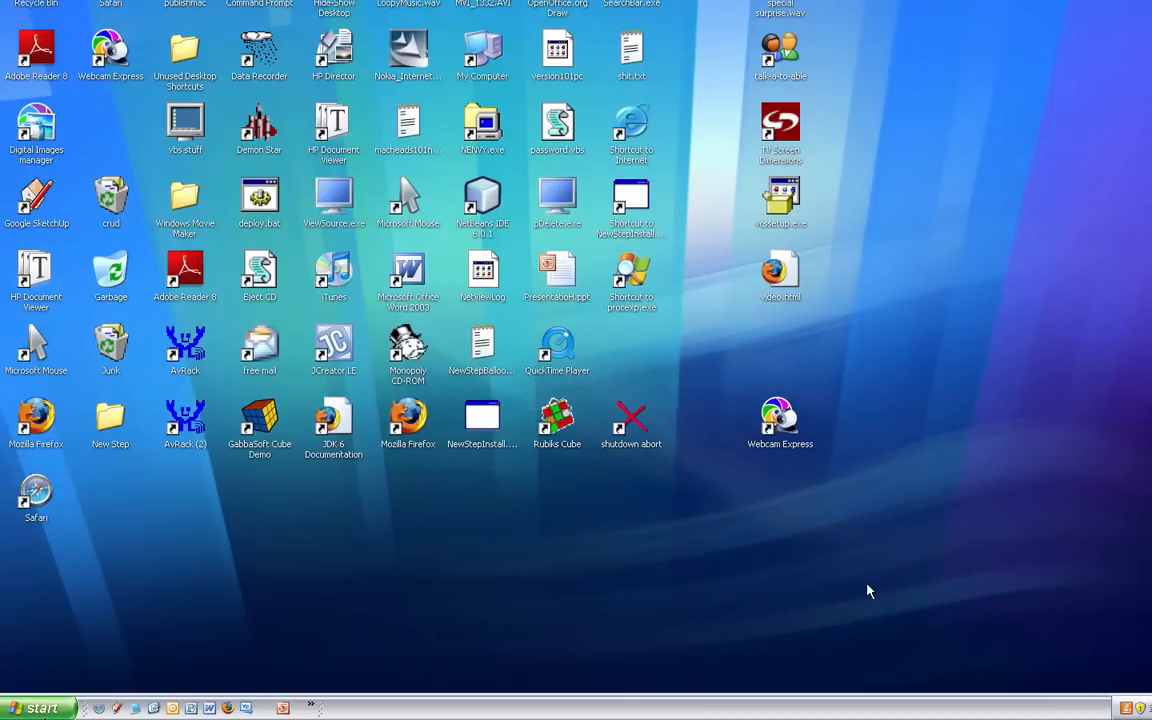
# Launch a Command Prompt by running cmd from the Start > Run dialog
pyautogui.click(40, 702)
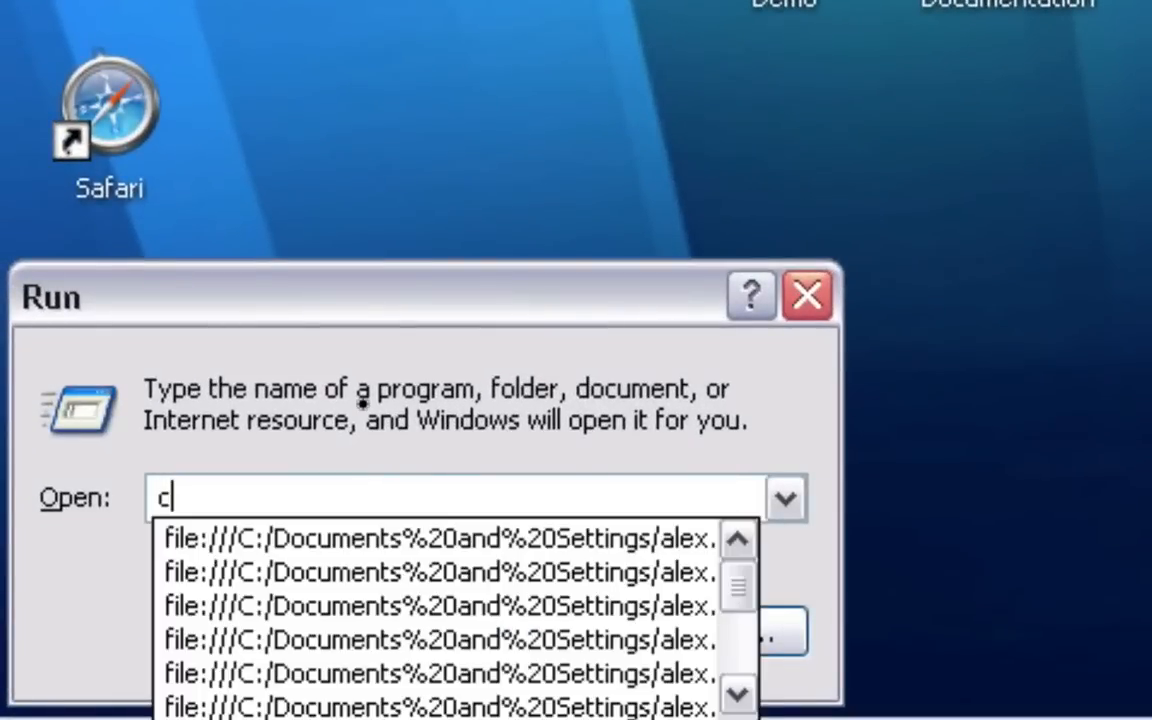
pyautogui.write('md')
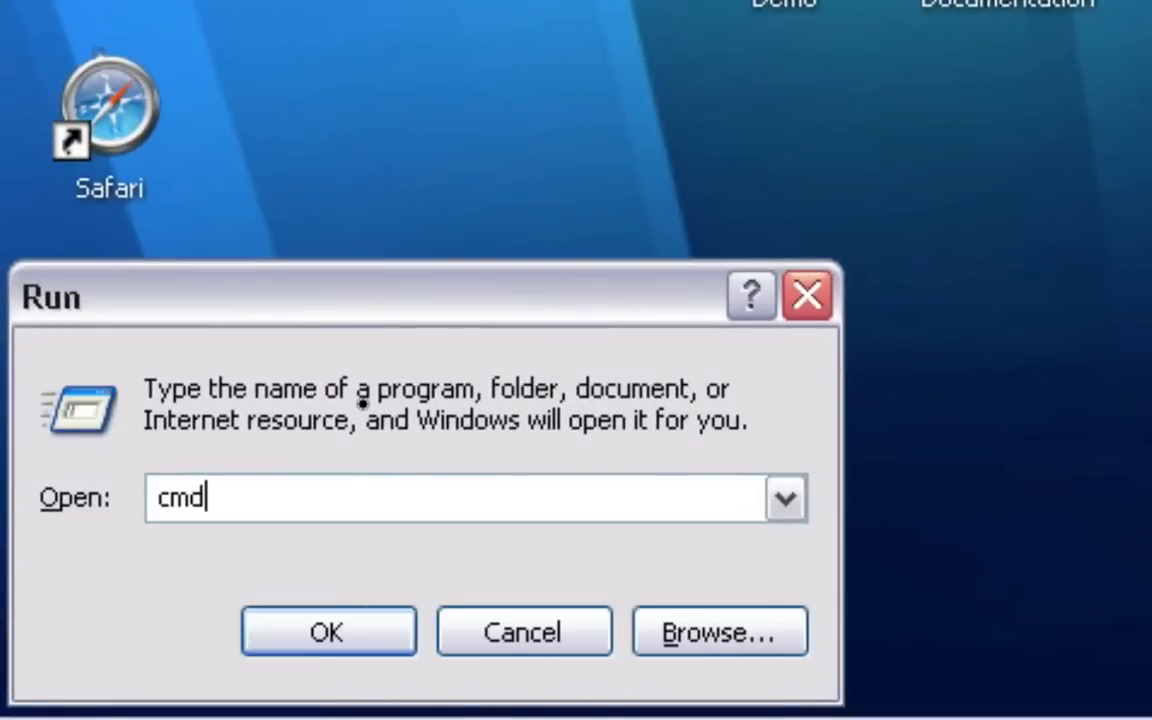
pyautogui.click(328, 632)
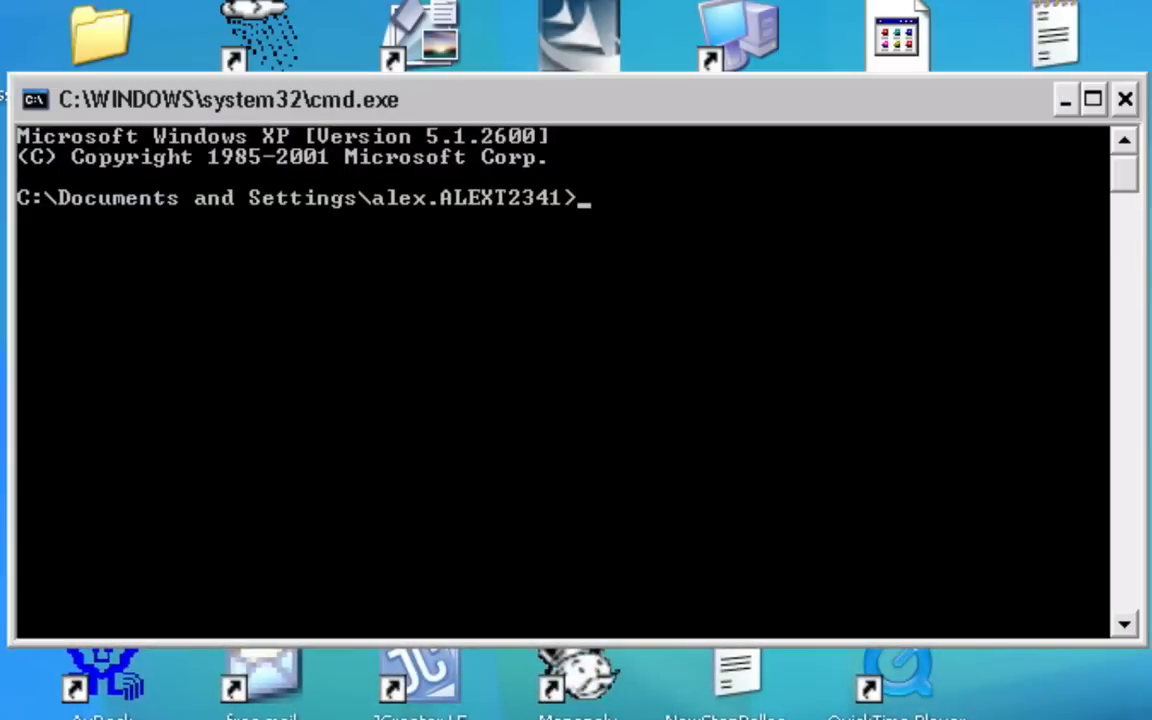
# Run ipconfig to read the PC's IP address 192.168.1.103
pyautogui.write('ipconfig')
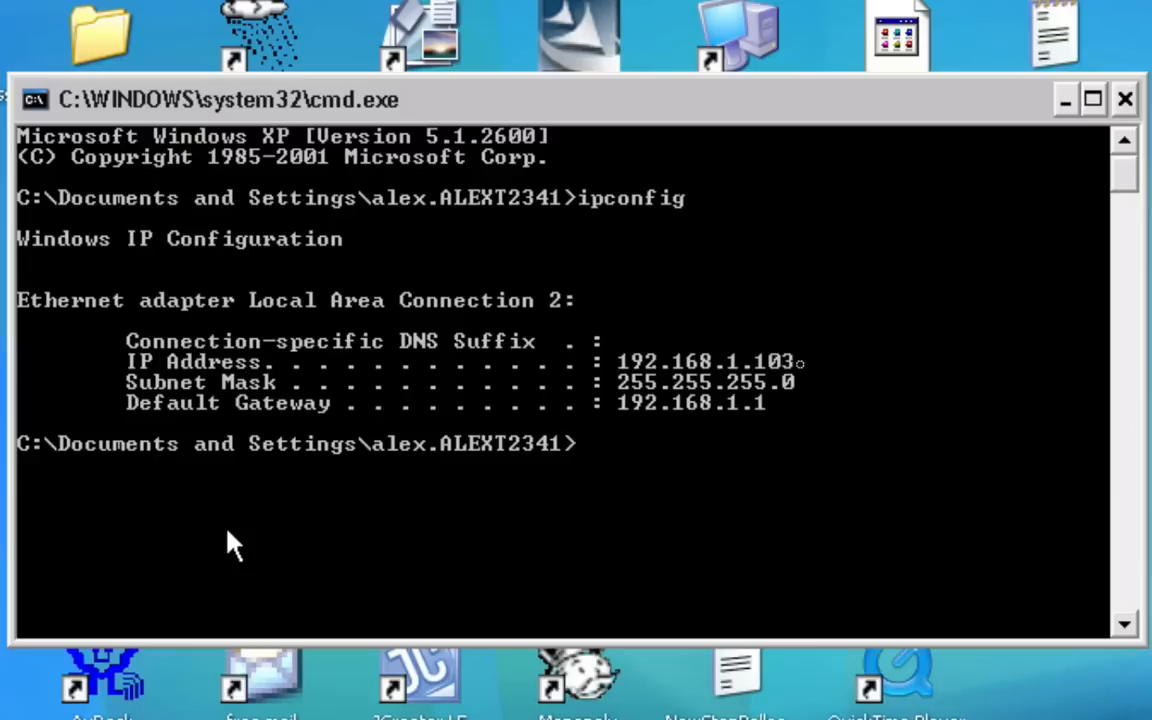
pyautogui.moveTo(948, 242)
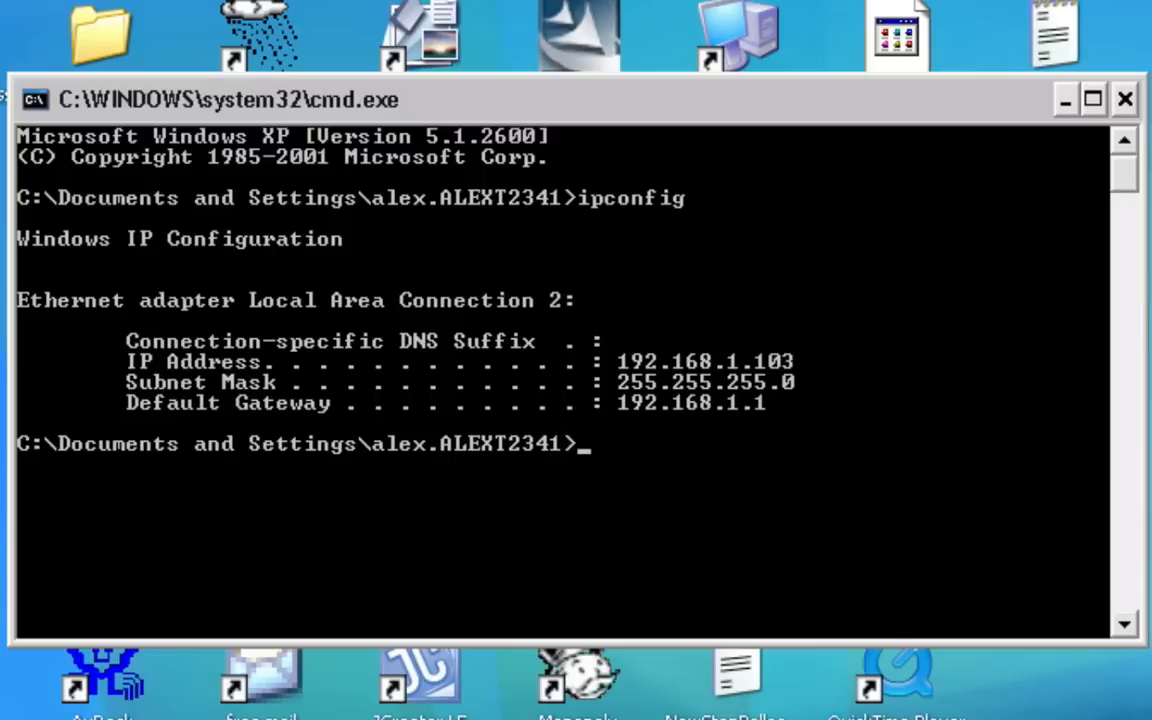
pyautogui.moveTo(744, 452)
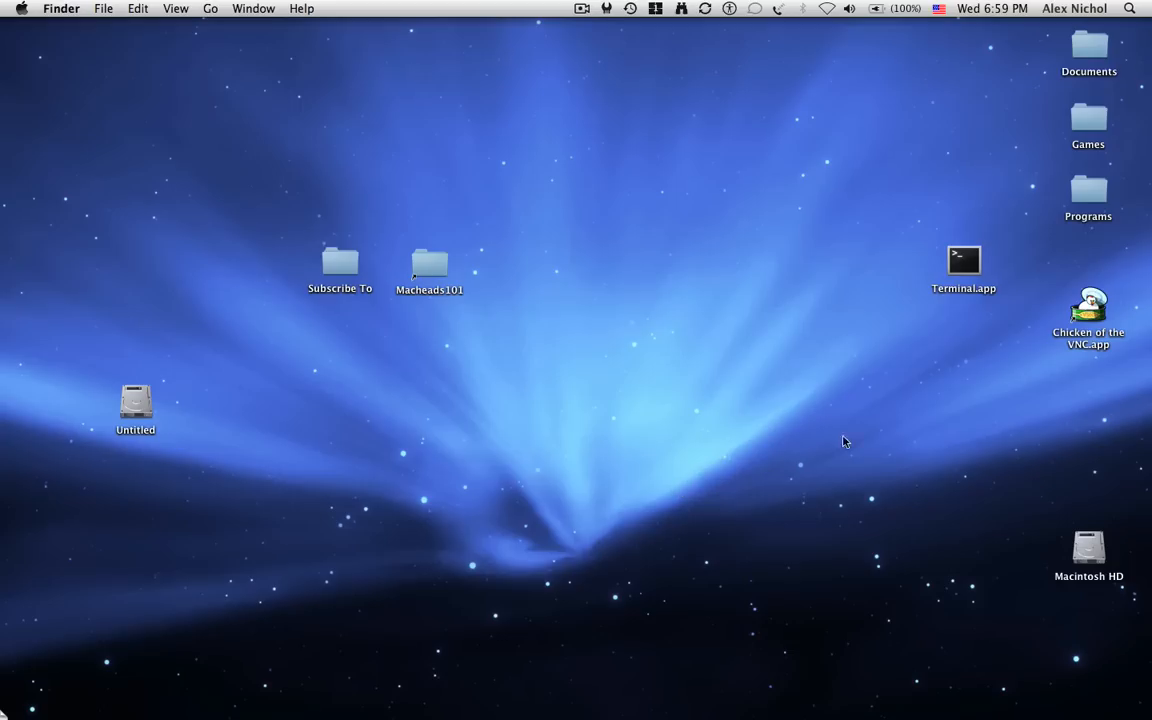
# Launch Chicken of the VNC from the Mac desktop to reach its VNC Login window
pyautogui.doubleClick(1088, 304)
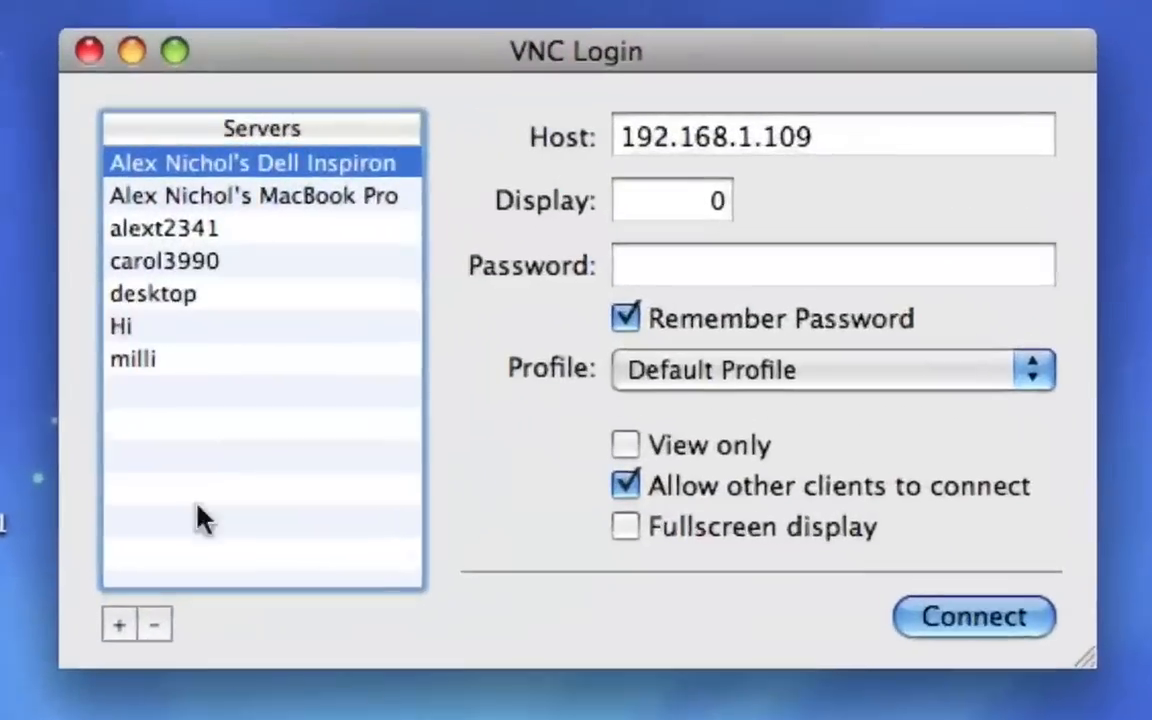
# Add a new server entry named pc in Chicken of the VNC
pyautogui.click(122, 640)
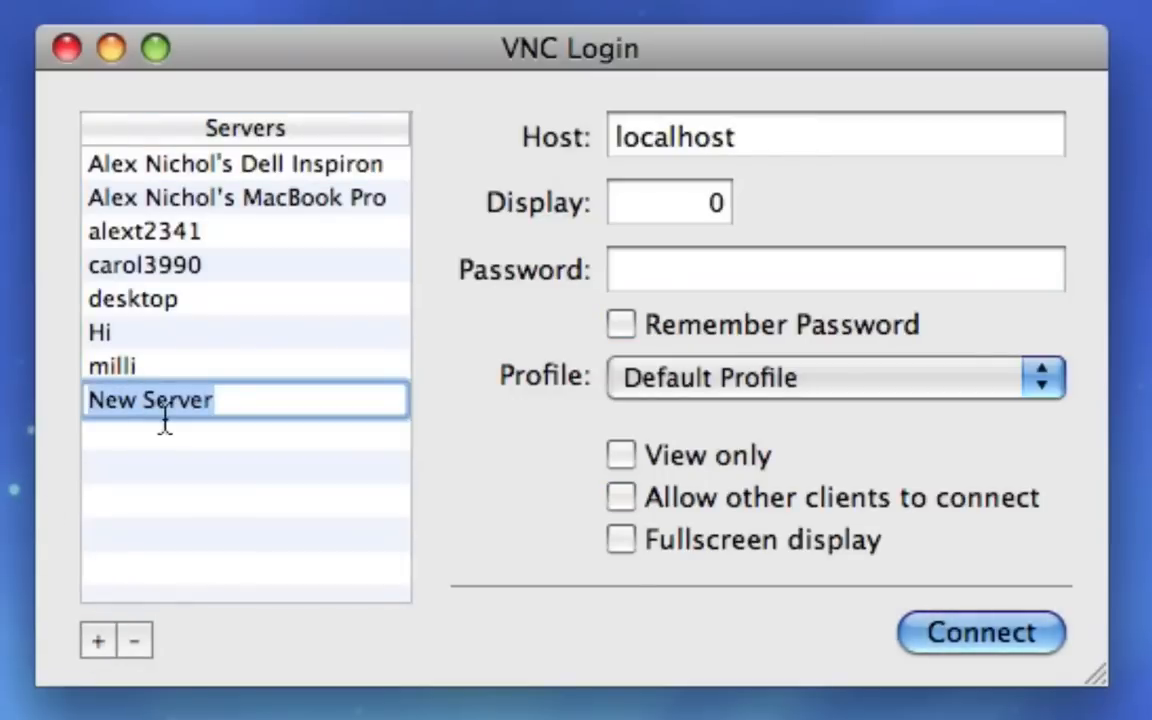
pyautogui.write('pc')
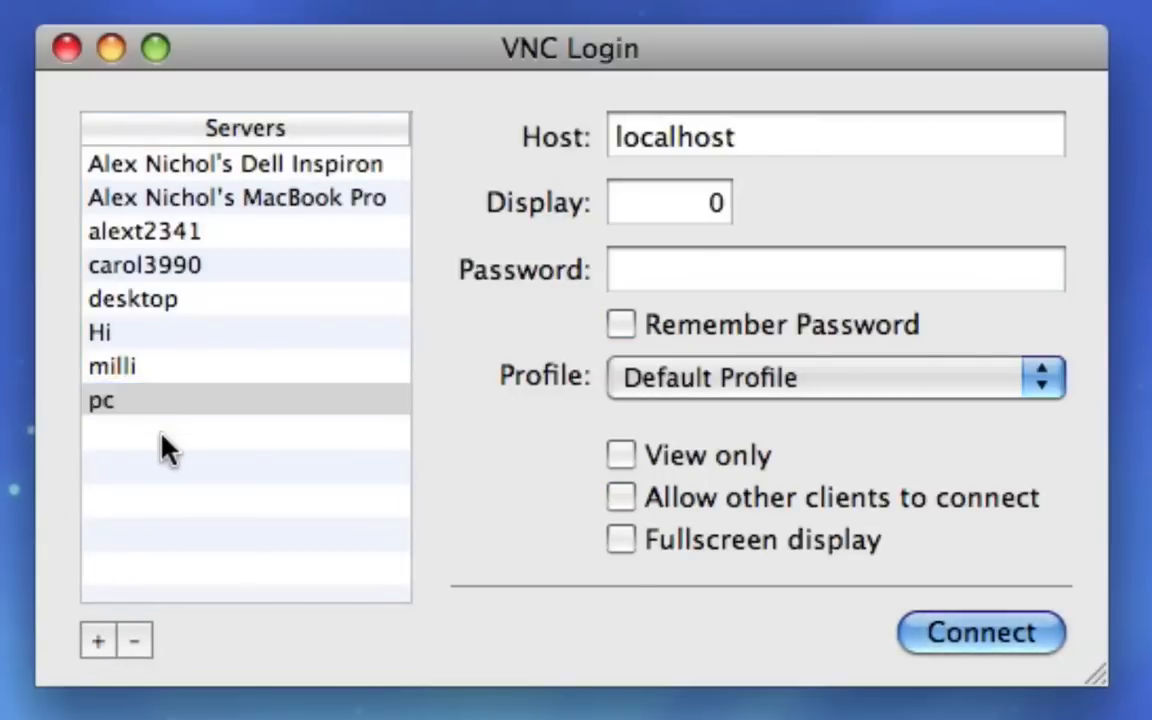
pyautogui.click(104, 400)
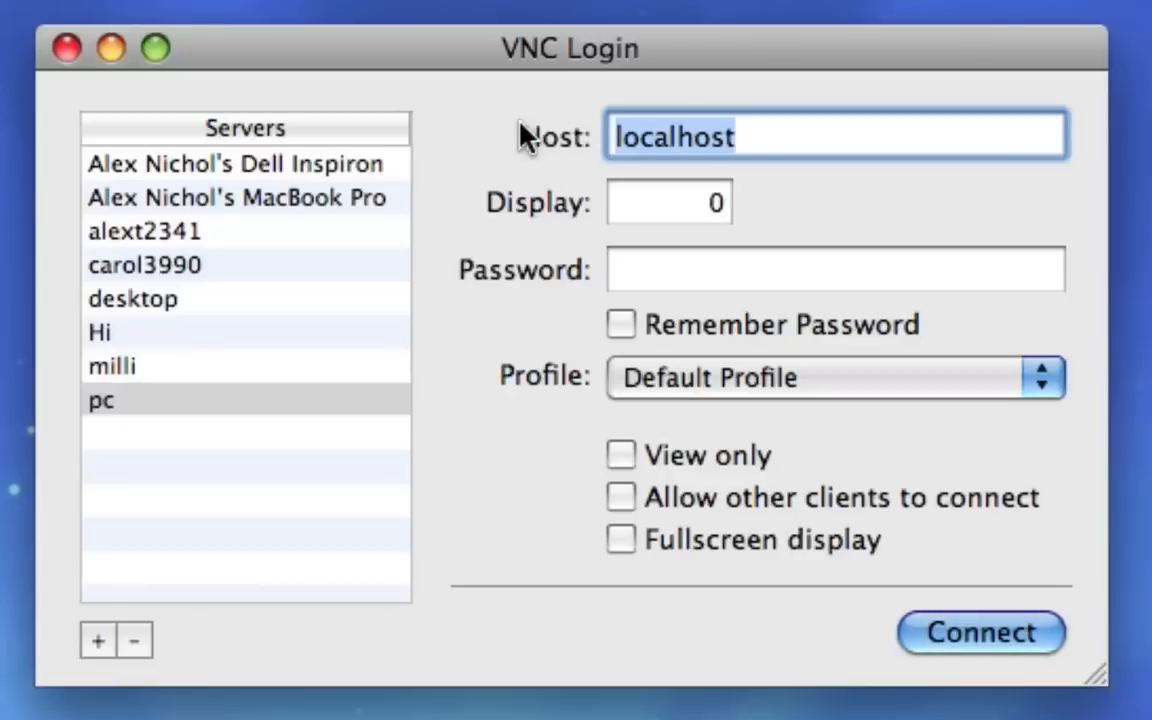
# Set the host to 192.168.1.103:5900 with the password and connect to the Windows PC
pyautogui.write('1')
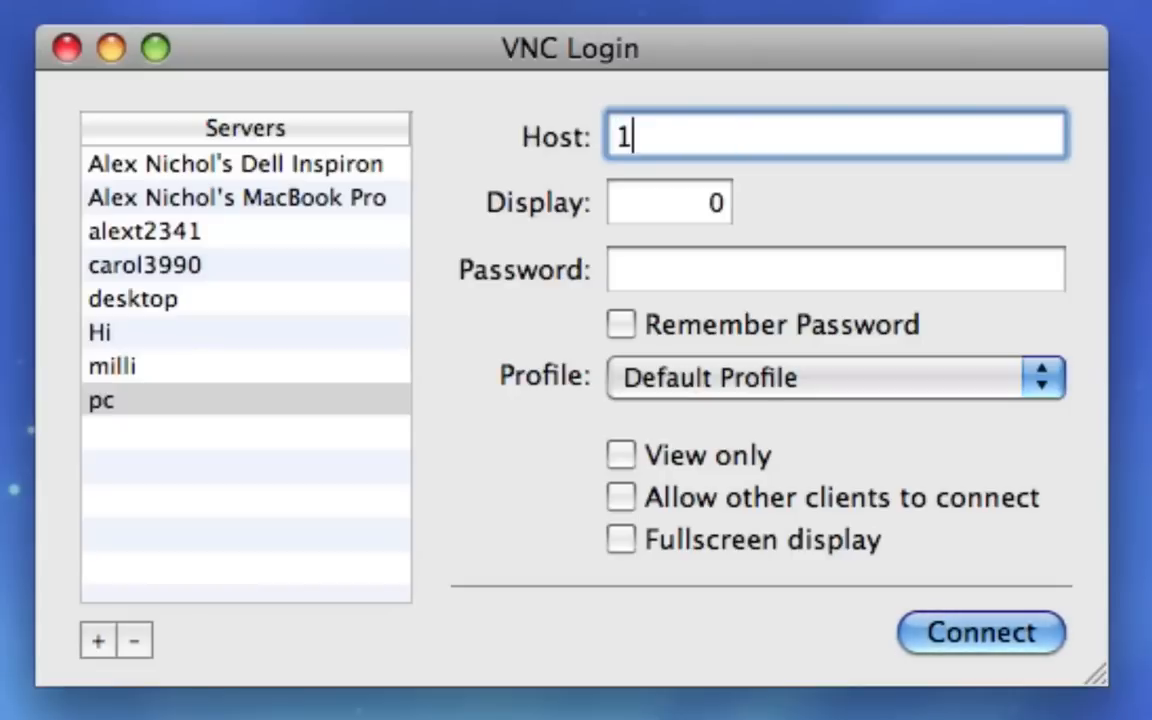
pyautogui.write('92.168.1.')
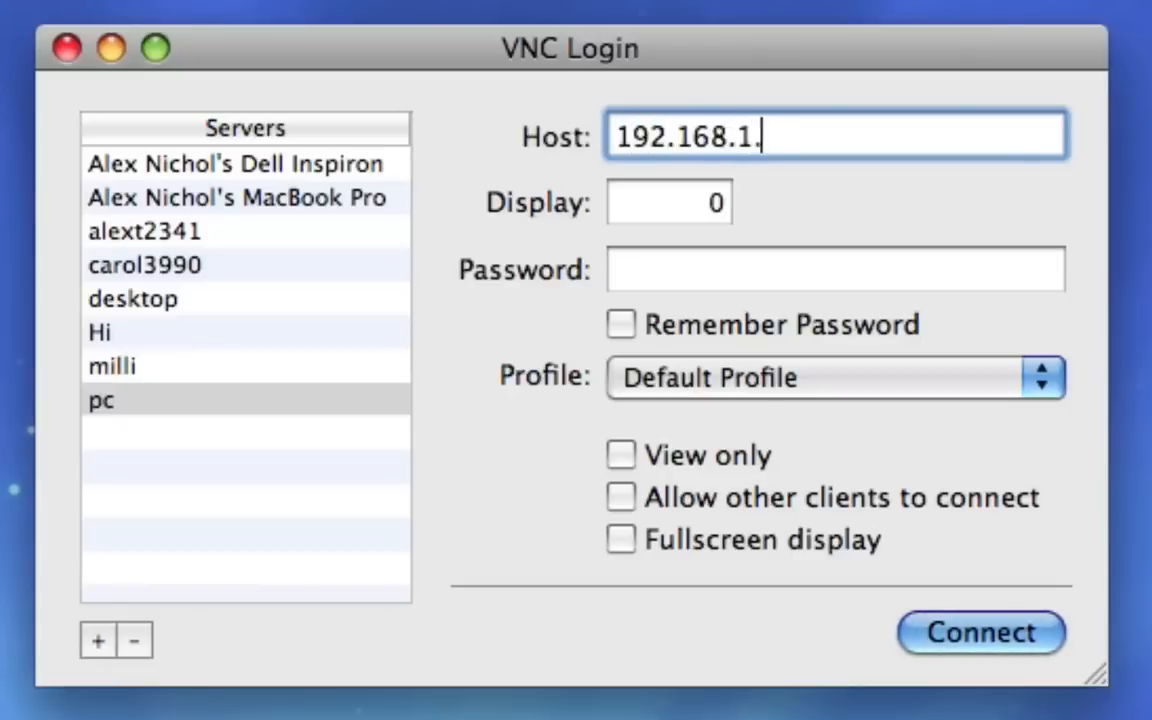
pyautogui.write('103')
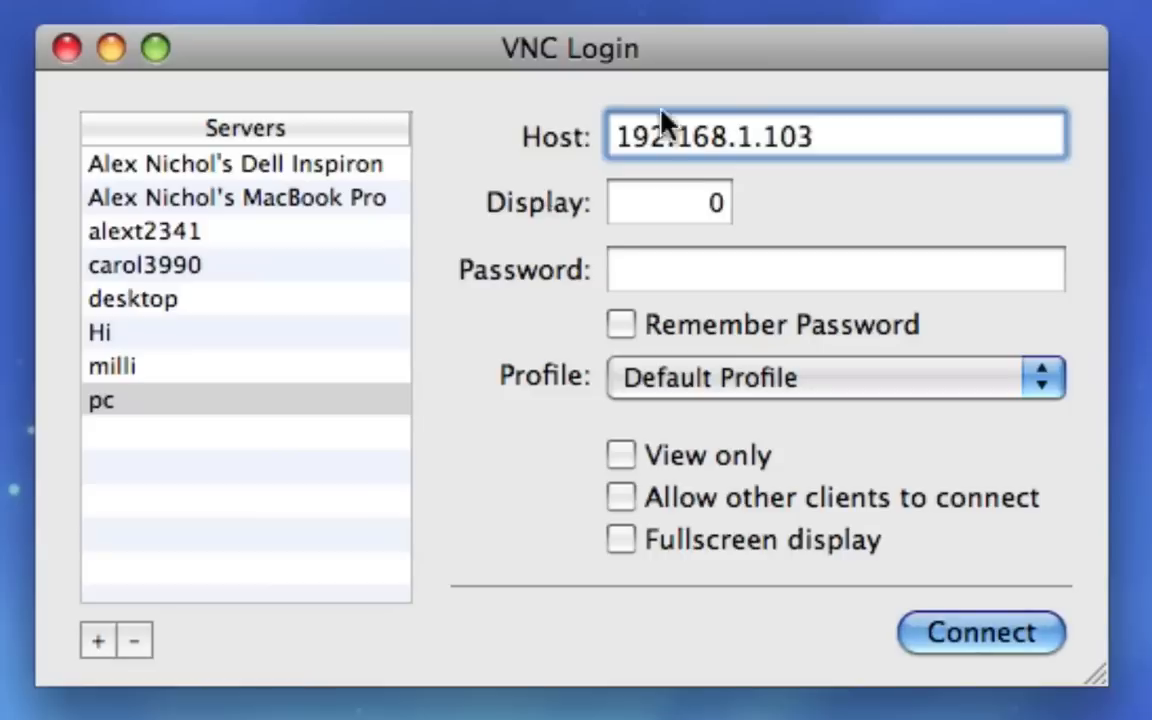
pyautogui.write(':')
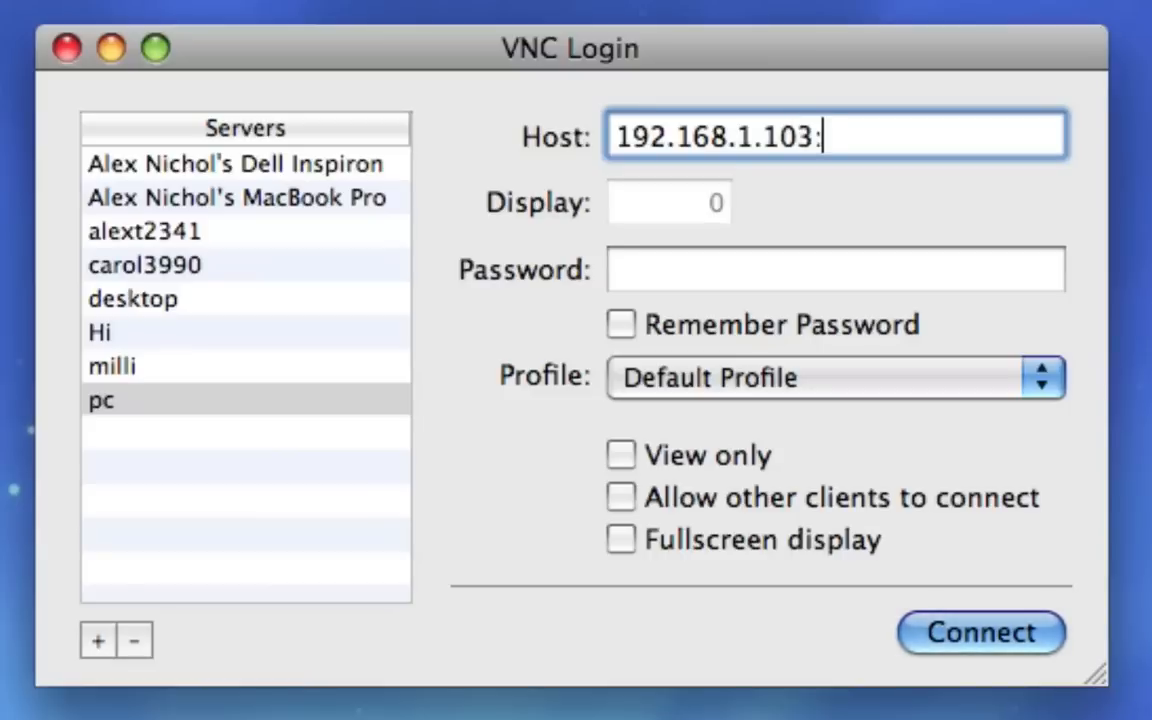
pyautogui.write('5900')
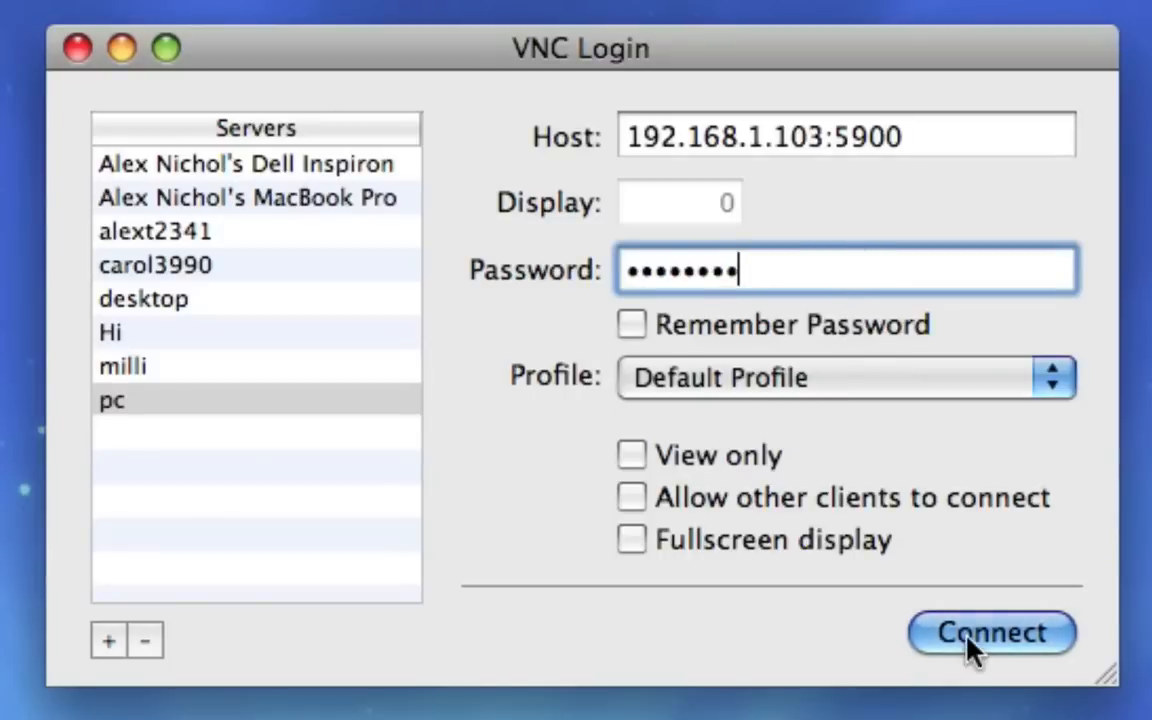
pyautogui.click(992, 632)
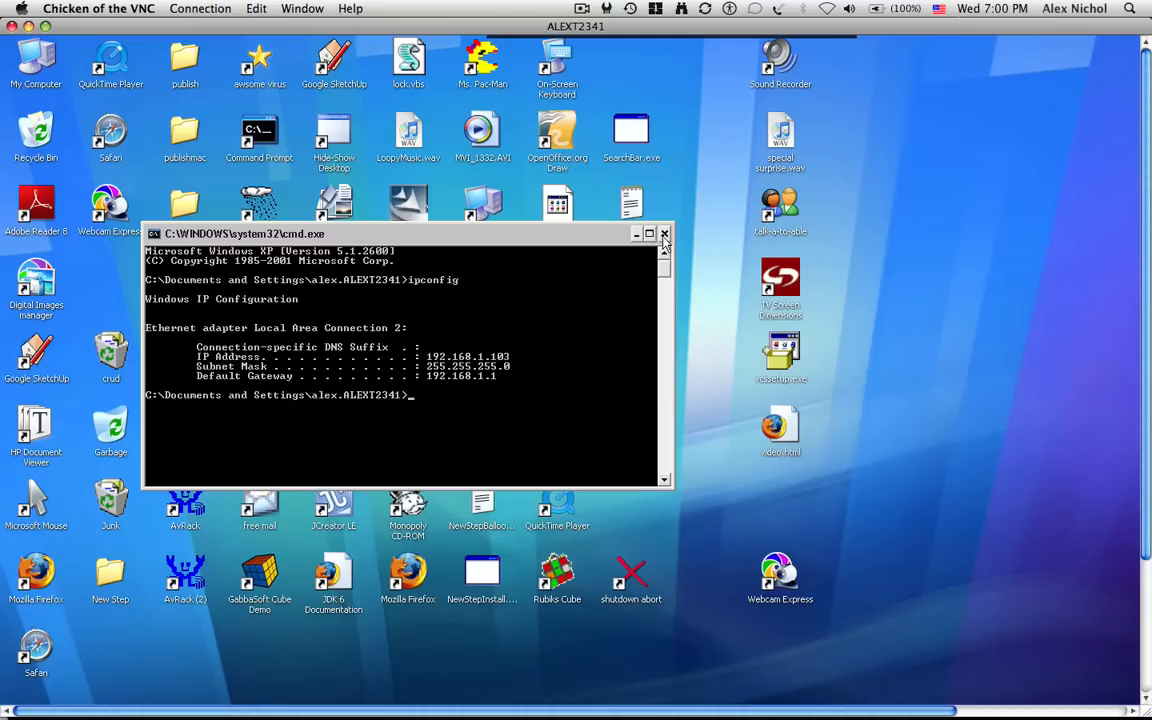
# Close the Command Prompt window on the remote Windows desktop, leaving only the desktop icons
pyautogui.click(664, 232)
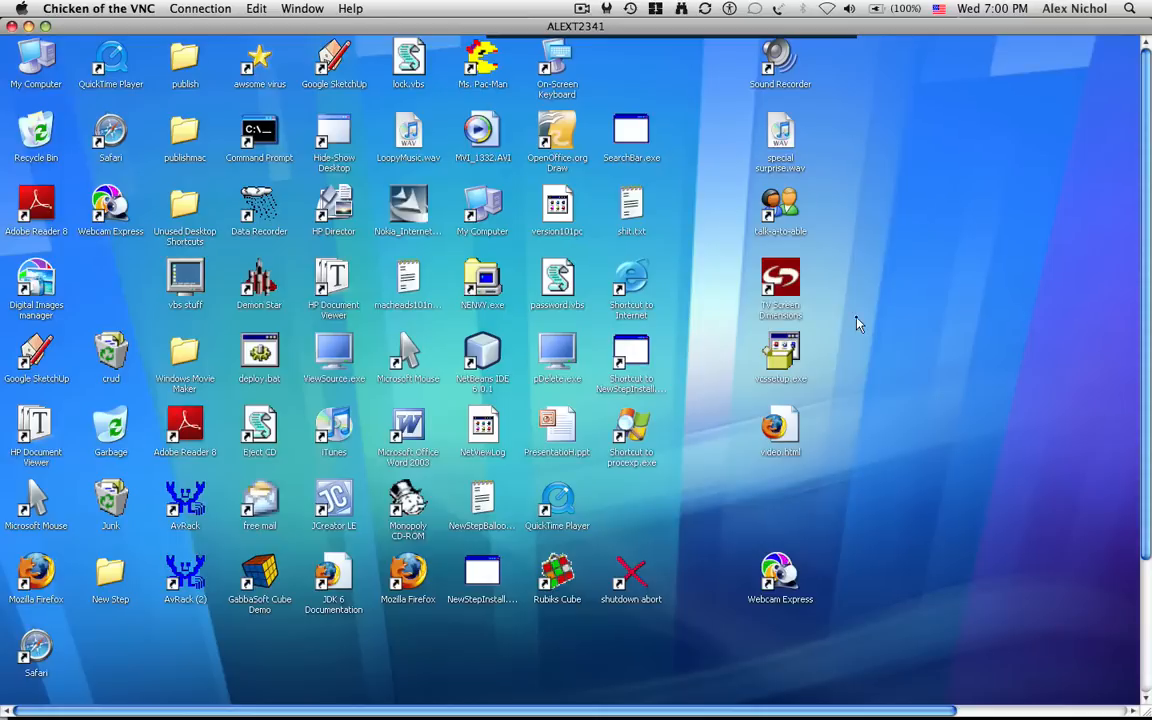
pyautogui.moveTo(1046, 256)
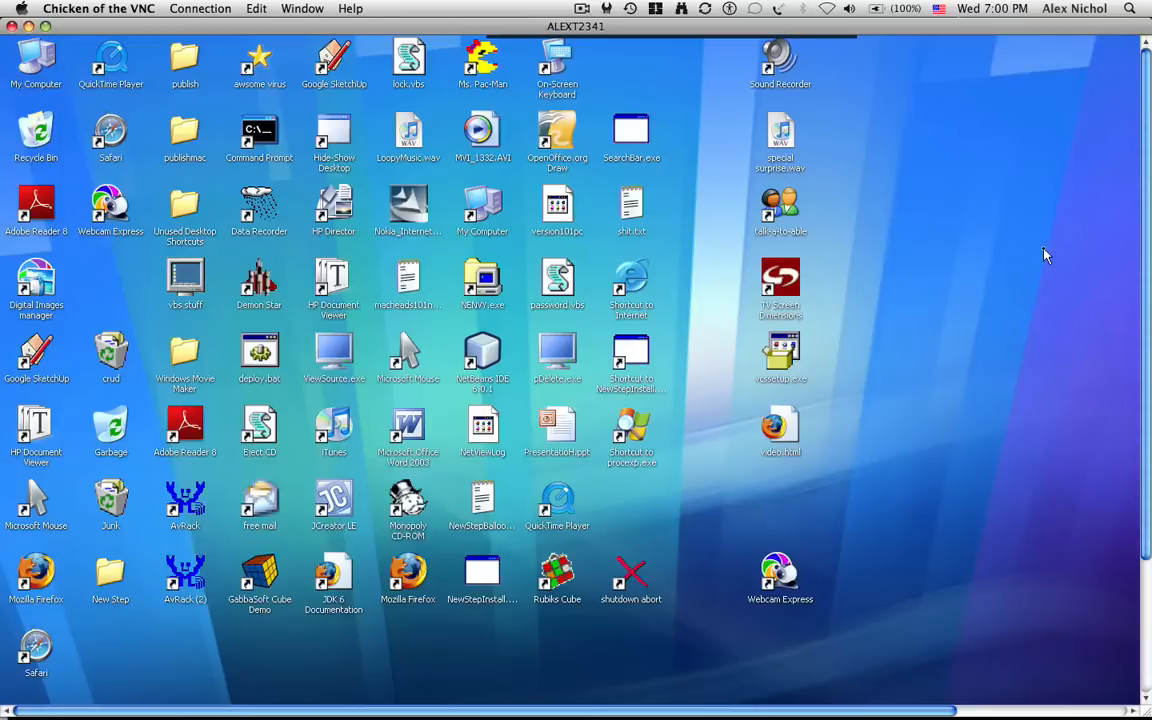
pyautogui.moveTo(680, 268)
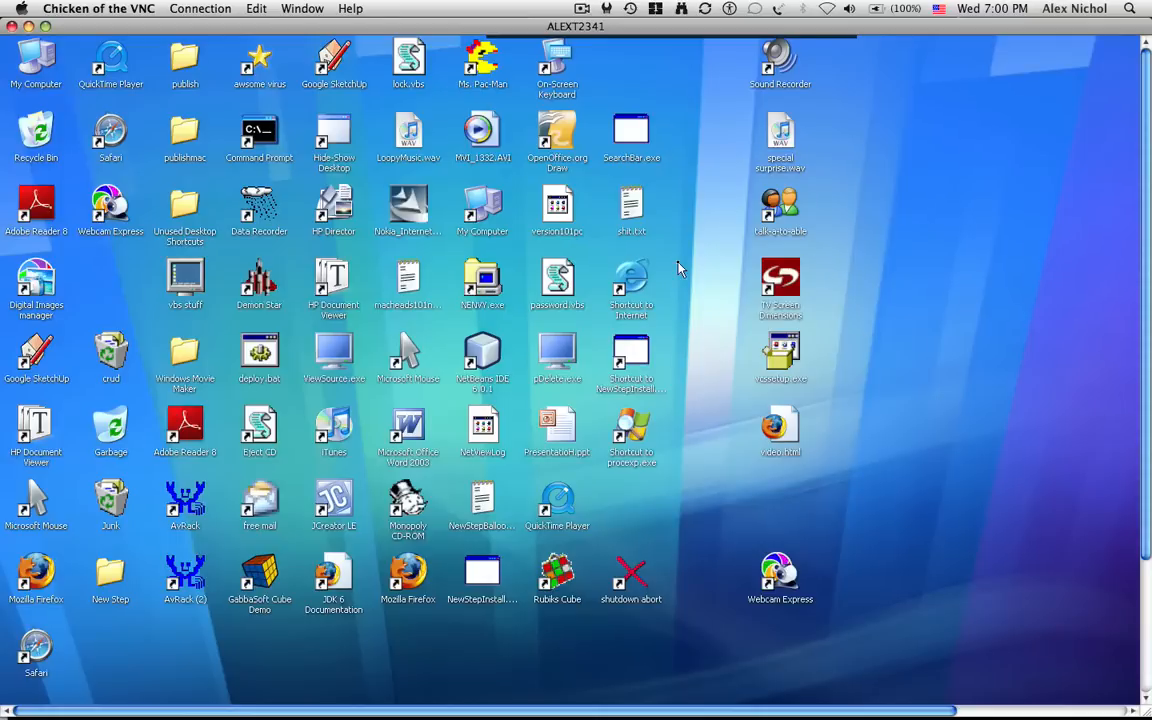
pyautogui.moveTo(656, 312)
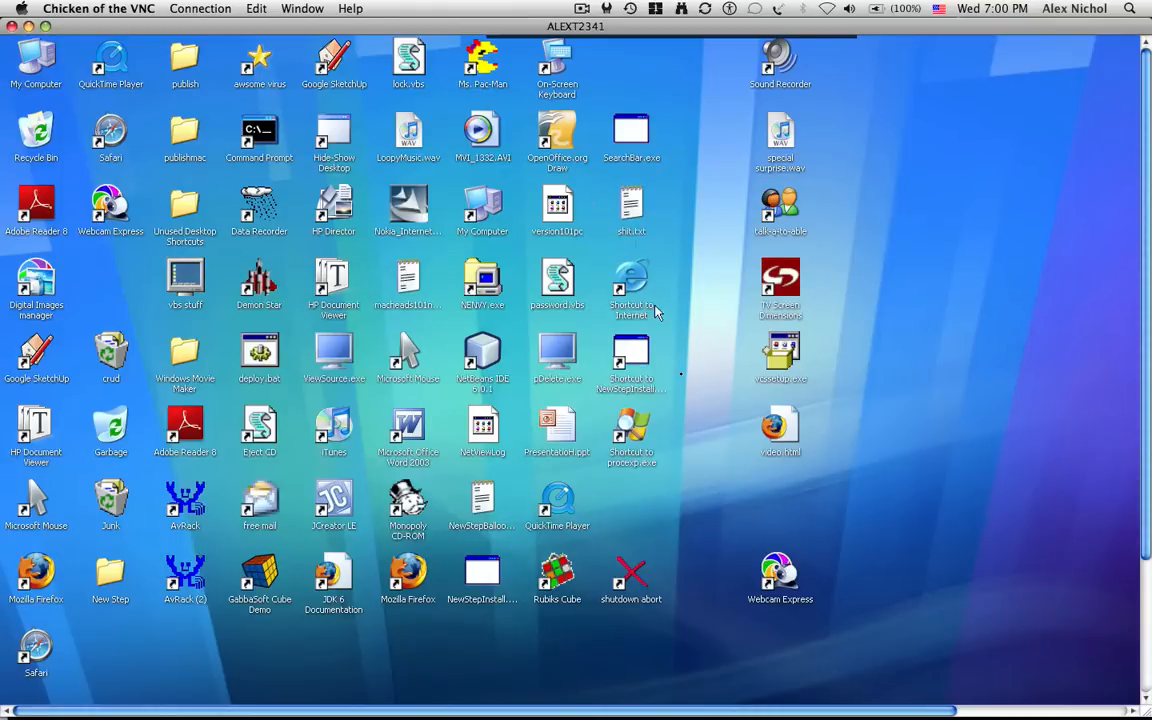
pyautogui.moveTo(616, 628)
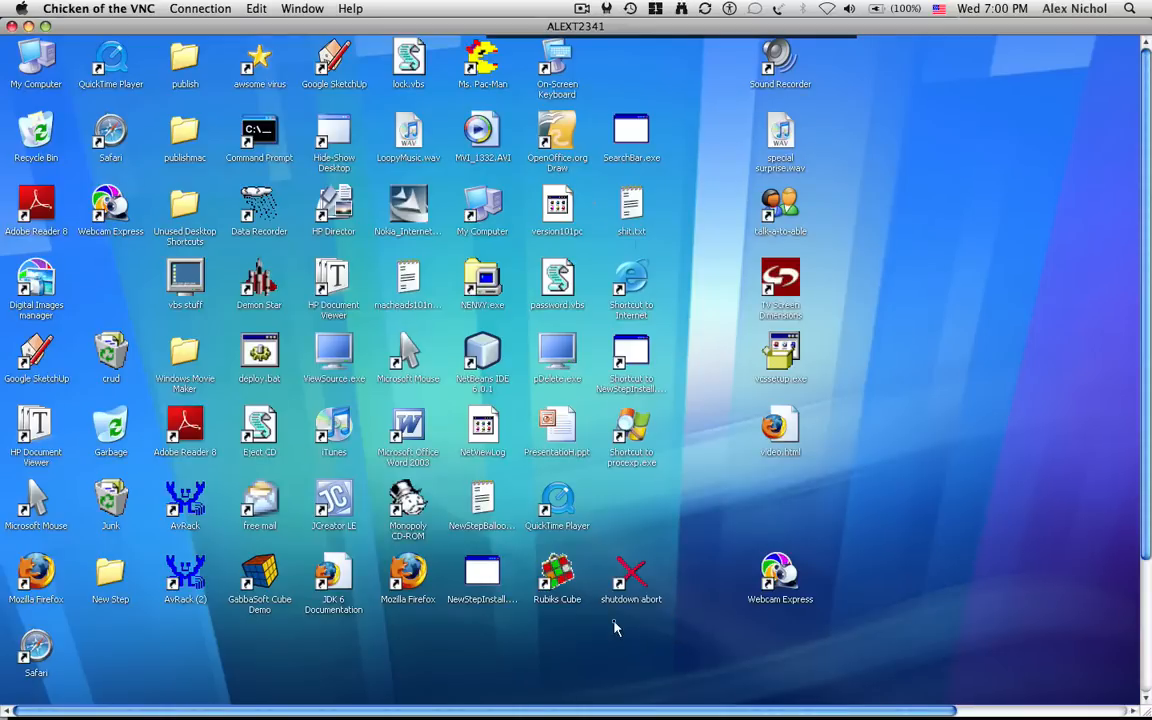